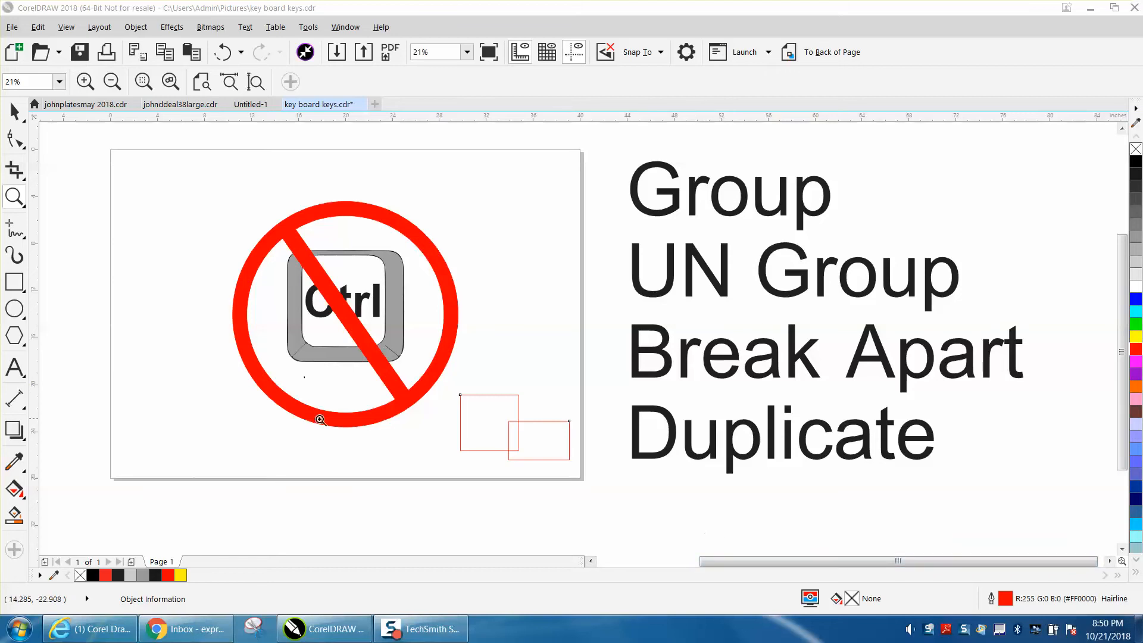
{"action": "mouse_move", "coordinate": [449, 283]}
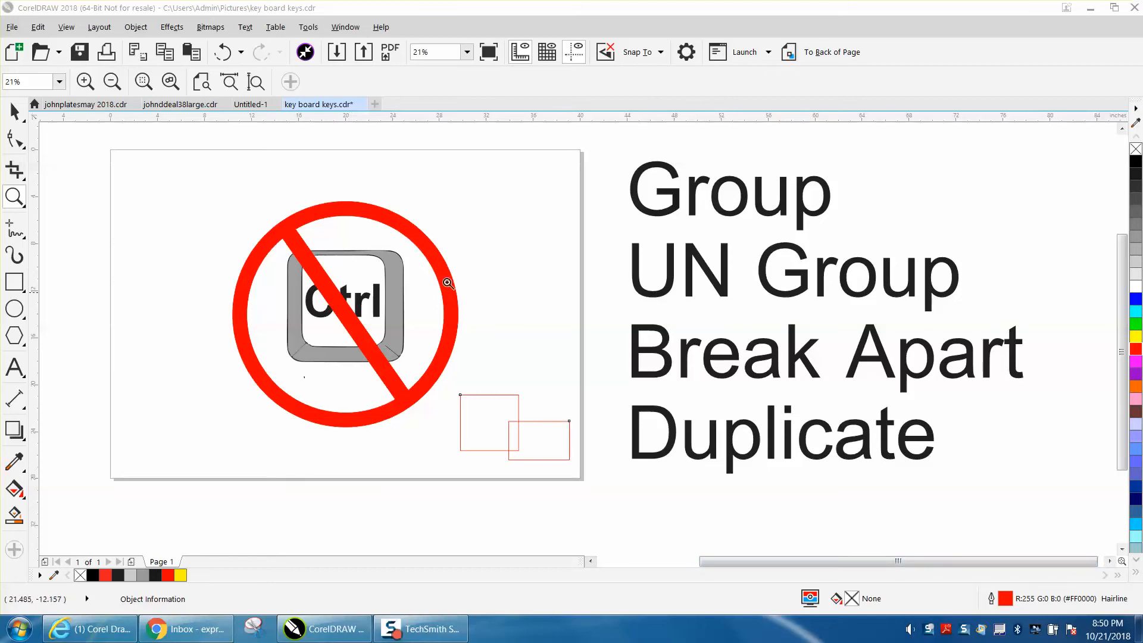
{"action": "mouse_move", "coordinate": [367, 395]}
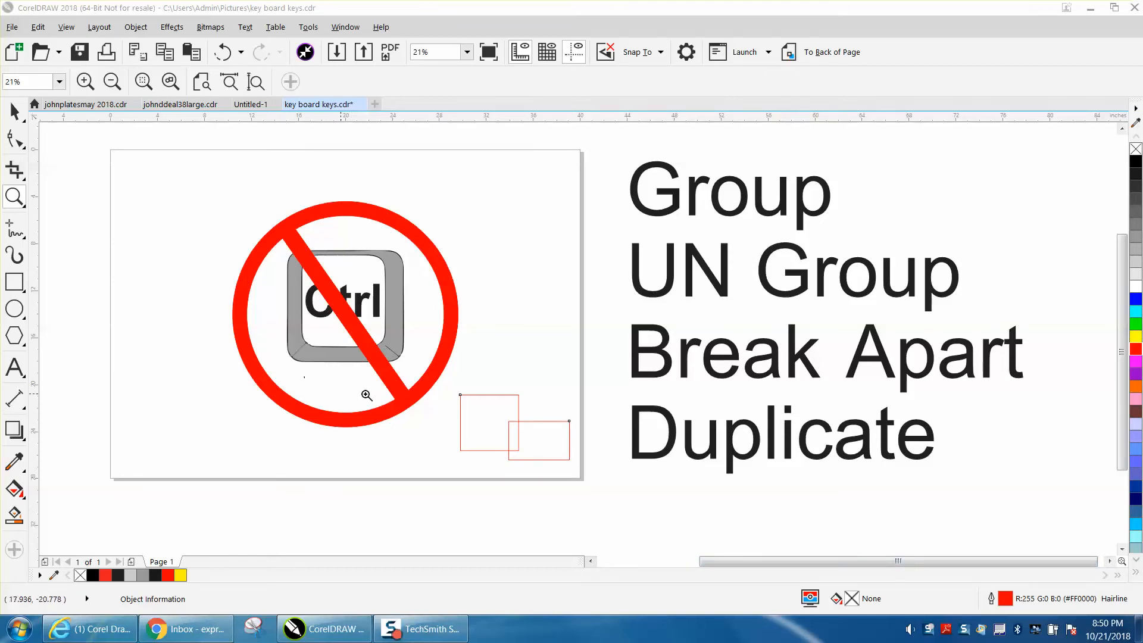
{"action": "mouse_move", "coordinate": [764, 212]}
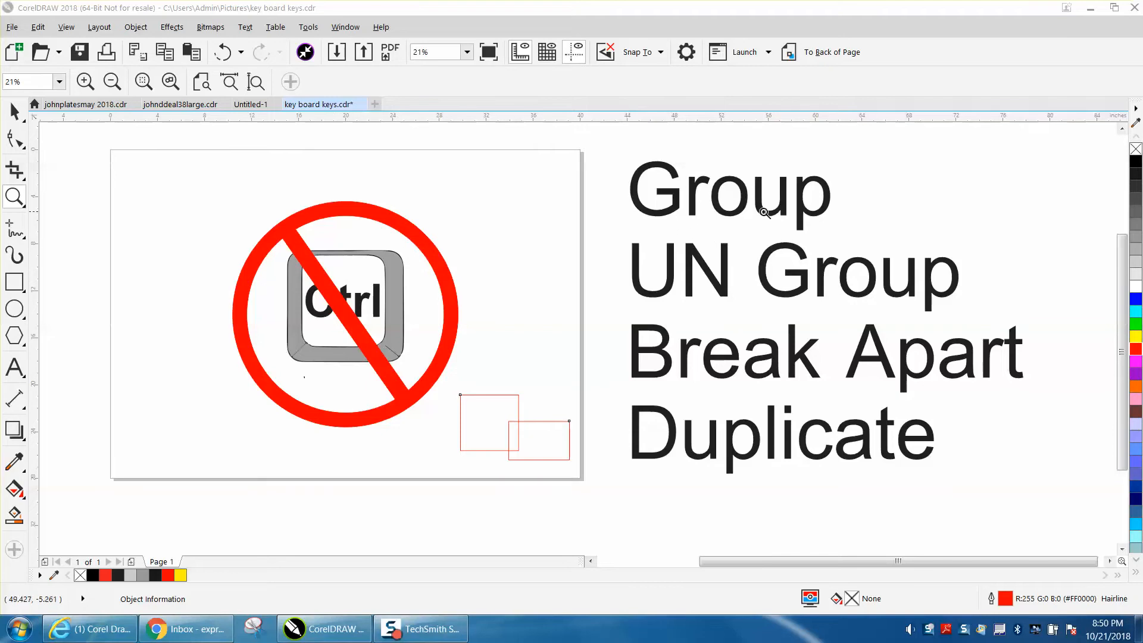
{"action": "mouse_move", "coordinate": [649, 252]}
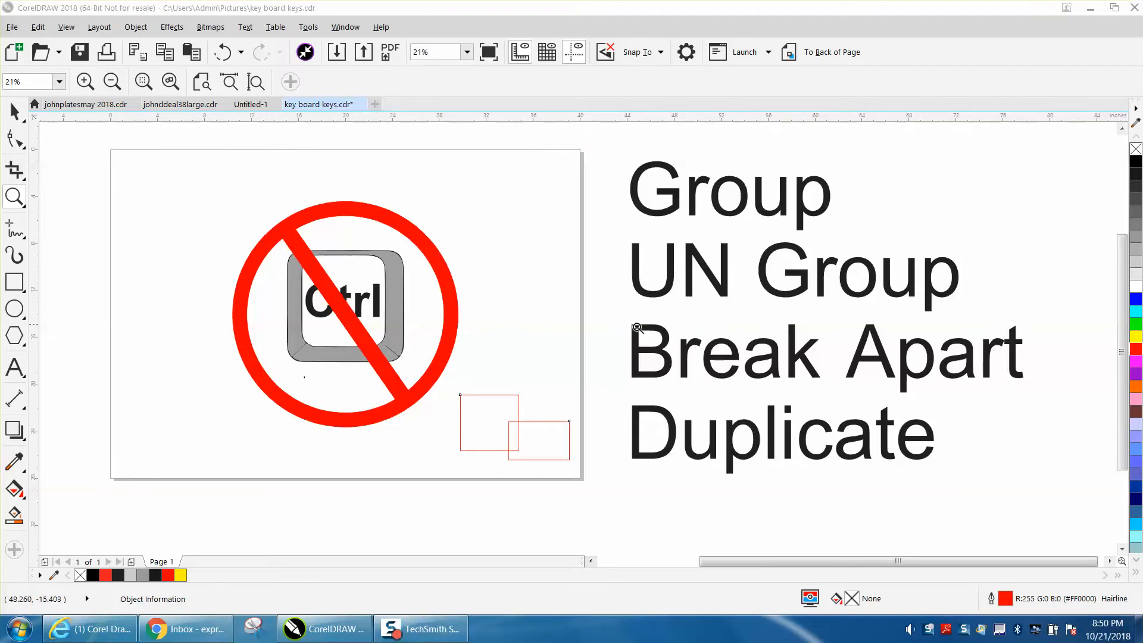
{"action": "mouse_move", "coordinate": [656, 423]}
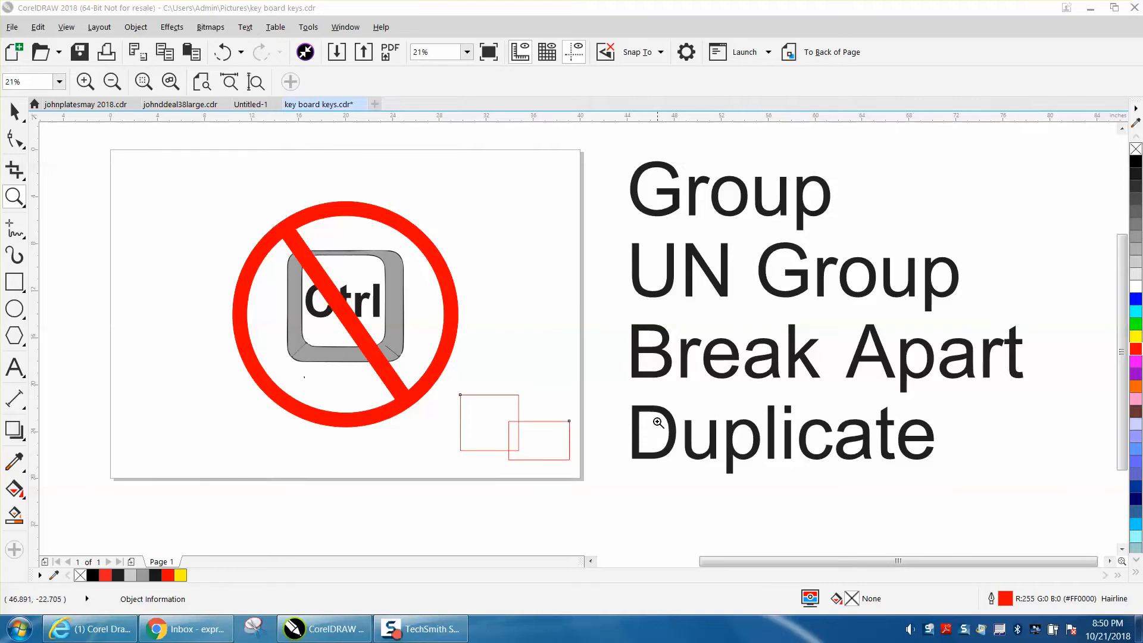
{"action": "mouse_move", "coordinate": [787, 401]}
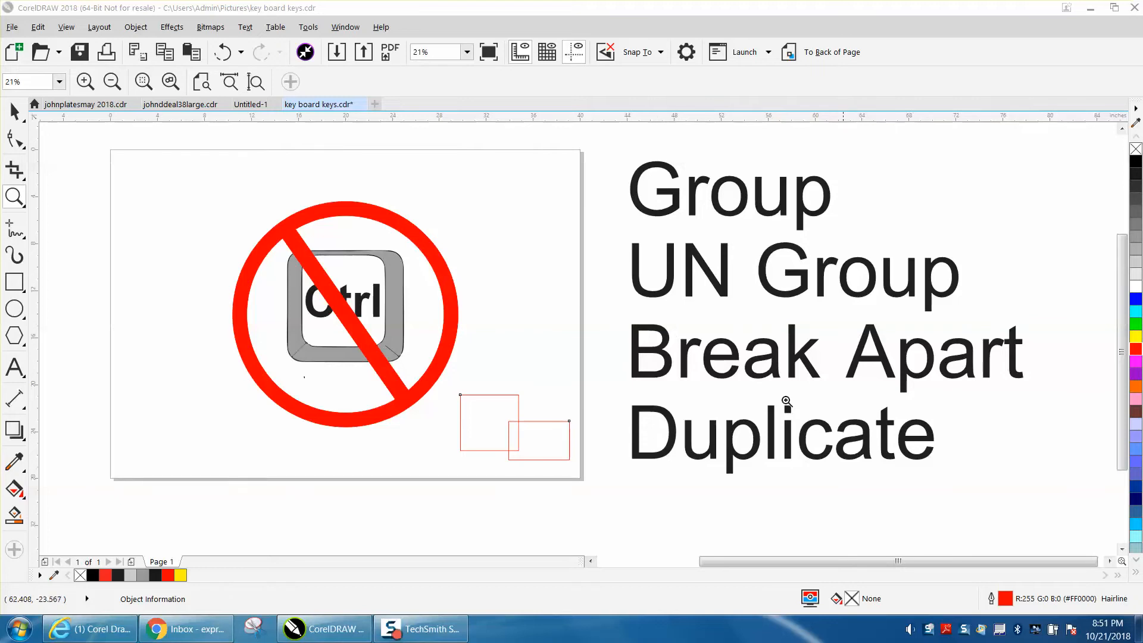
{"action": "mouse_move", "coordinate": [735, 367]}
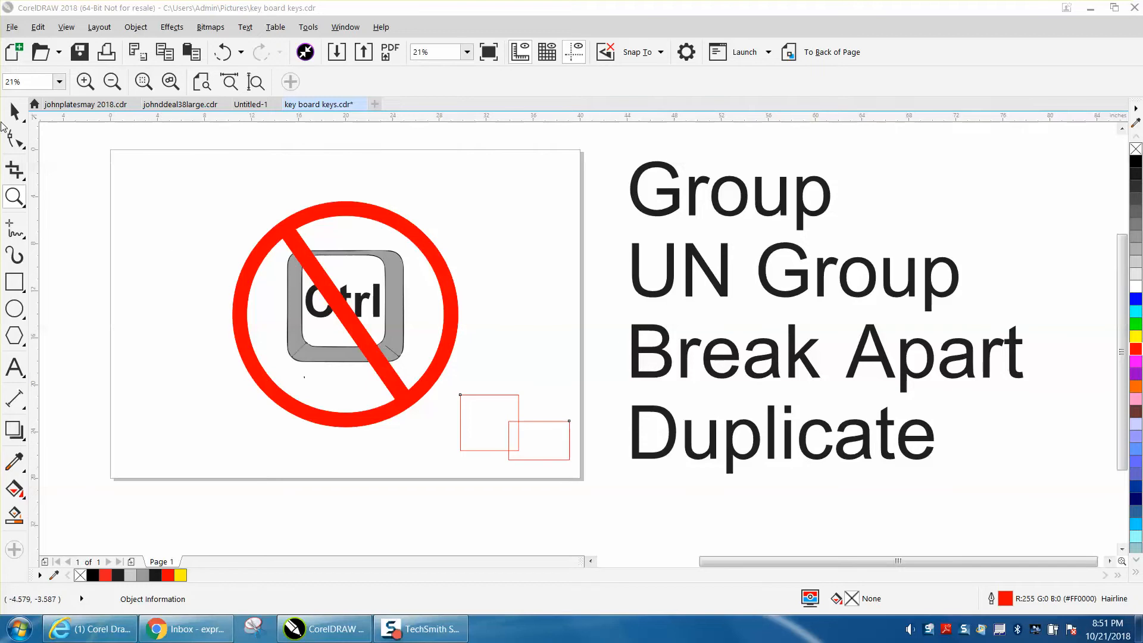
- Switch from the Zoom tool back to the Pick tool for selecting objects
{"action": "left_click", "coordinate": [512, 426]}
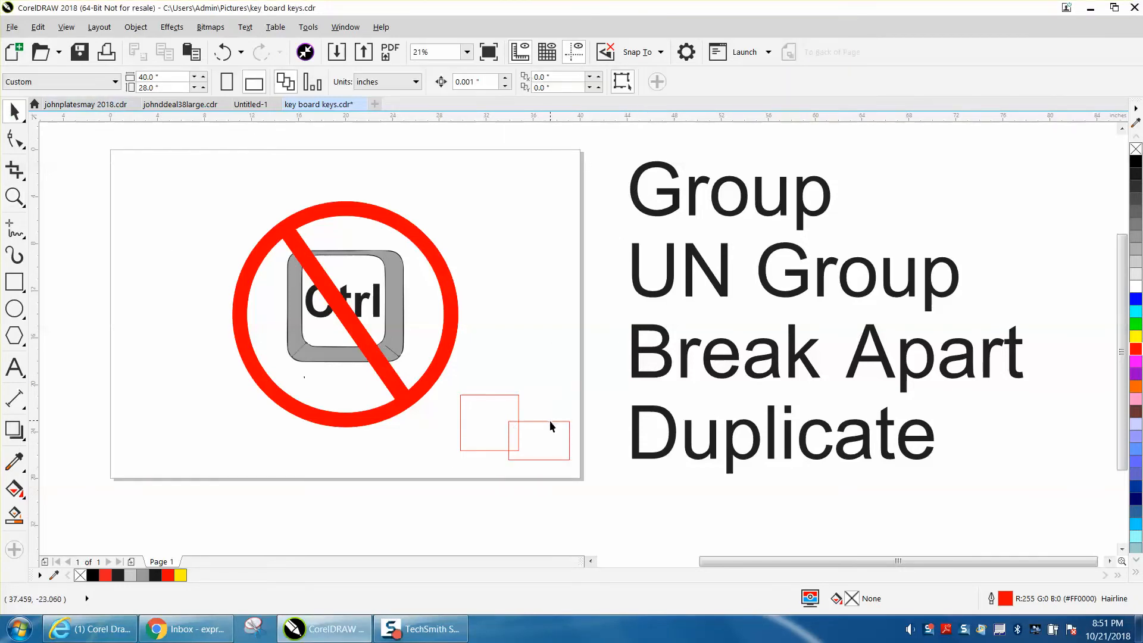
- Select a rectangle and bring up Group Objects in Options > Customization > Commands
{"action": "left_click", "coordinate": [538, 440]}
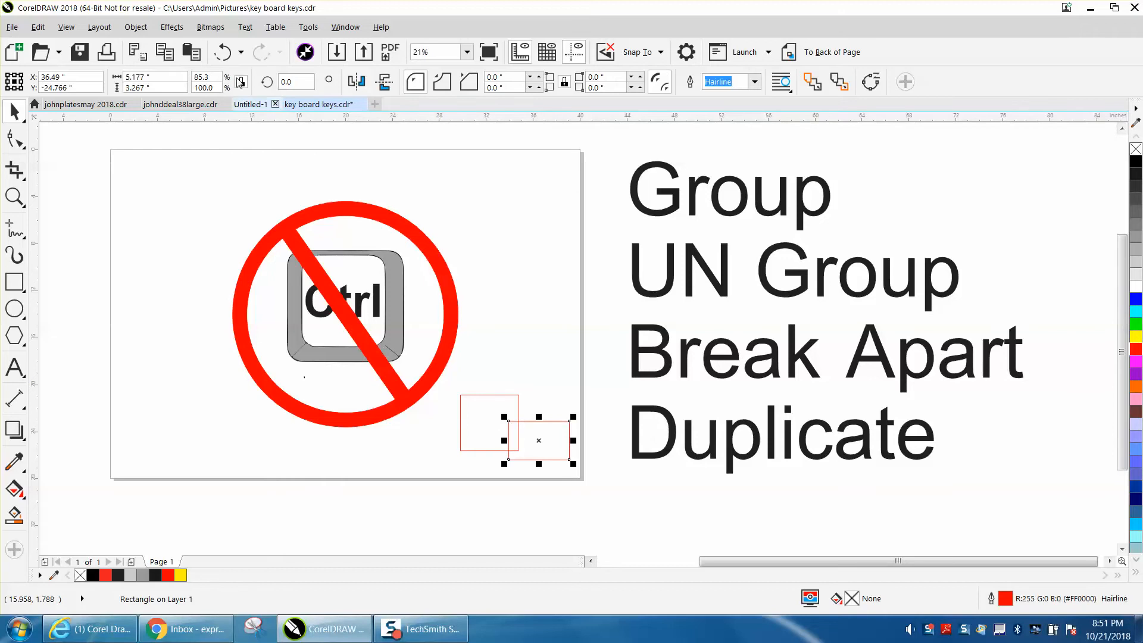
{"action": "left_click", "coordinate": [307, 28]}
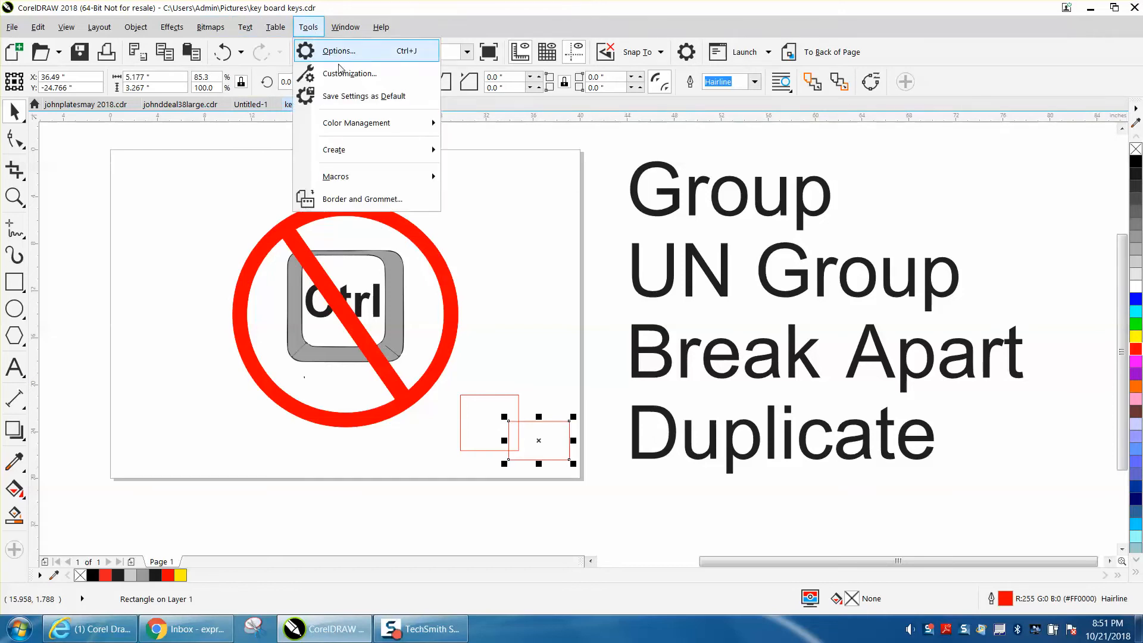
{"action": "left_click", "coordinate": [350, 73]}
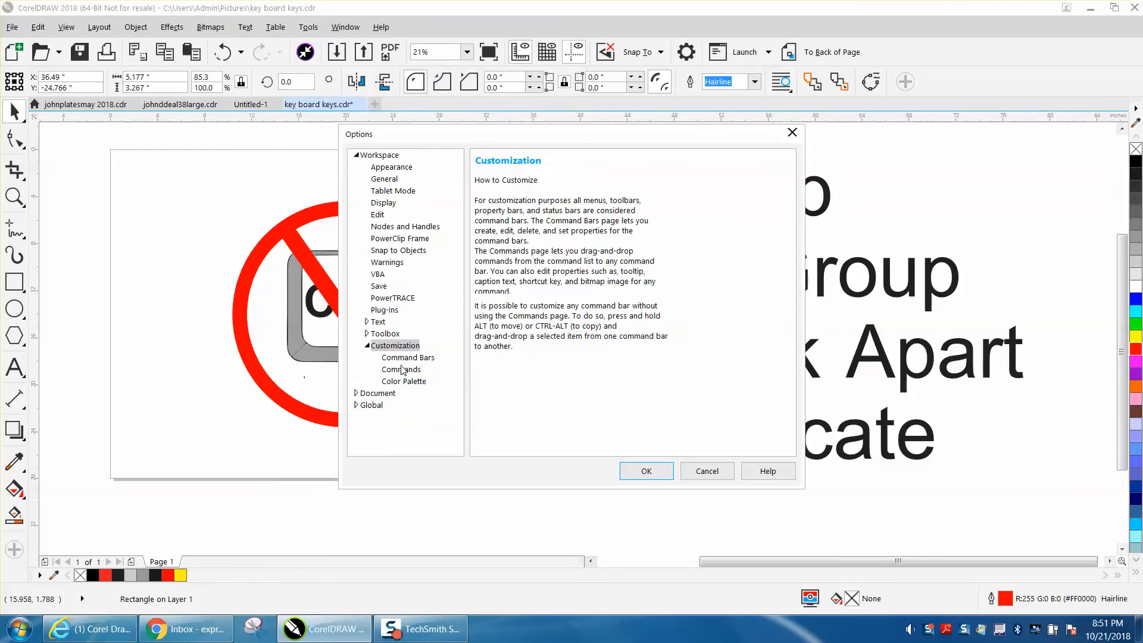
{"action": "left_click", "coordinate": [400, 369]}
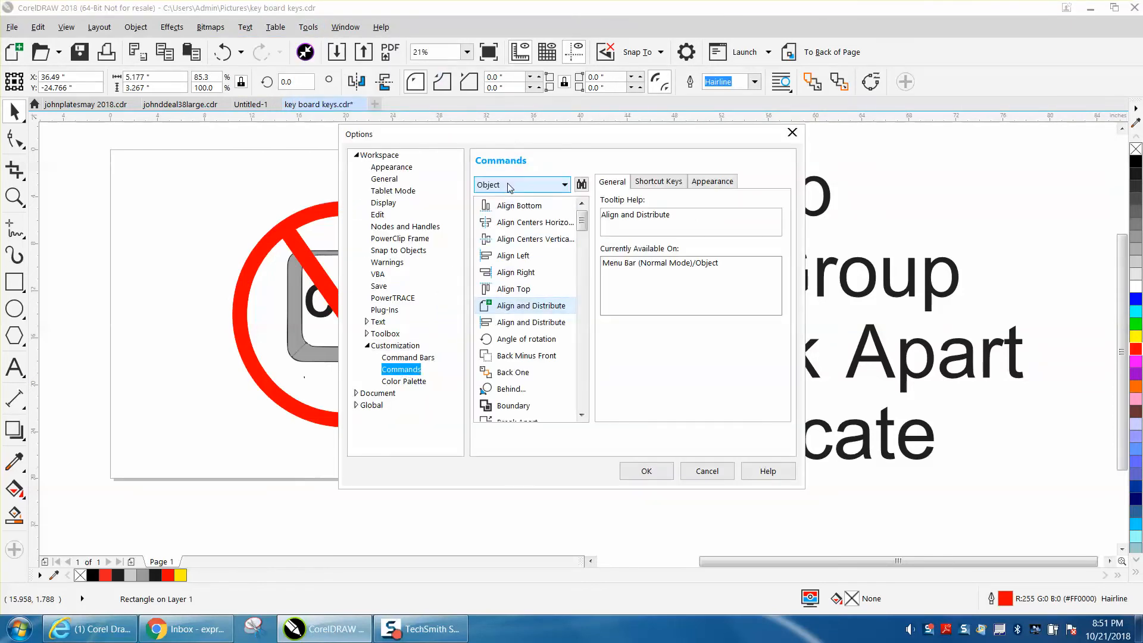
{"action": "mouse_move", "coordinate": [135, 28]}
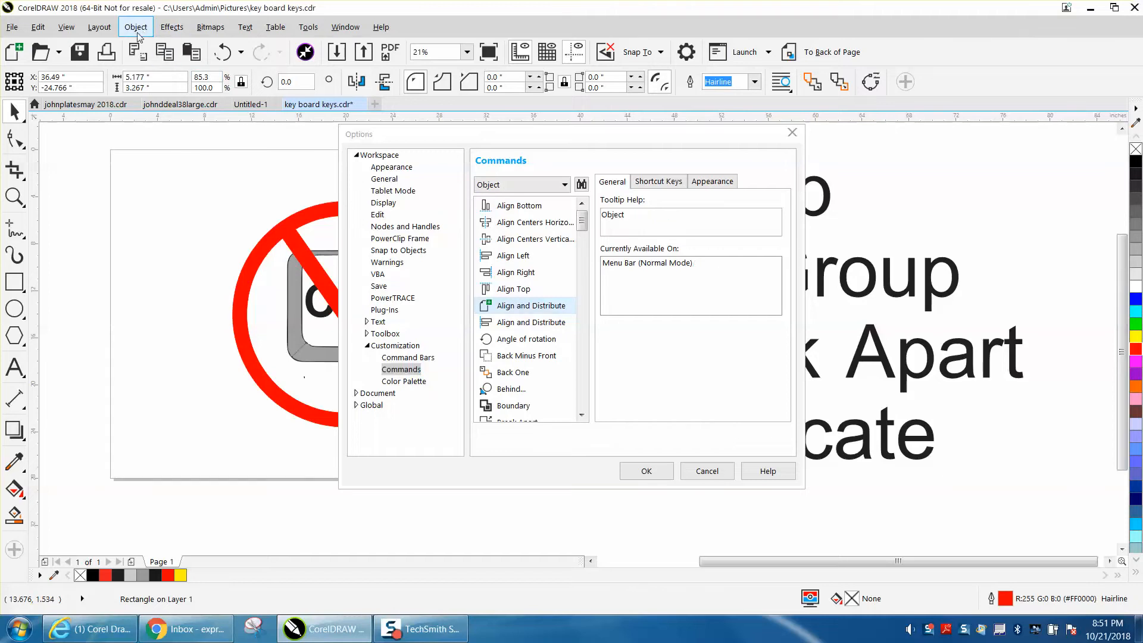
{"action": "scroll", "scroll_direction": "down", "scroll_amount": 3}
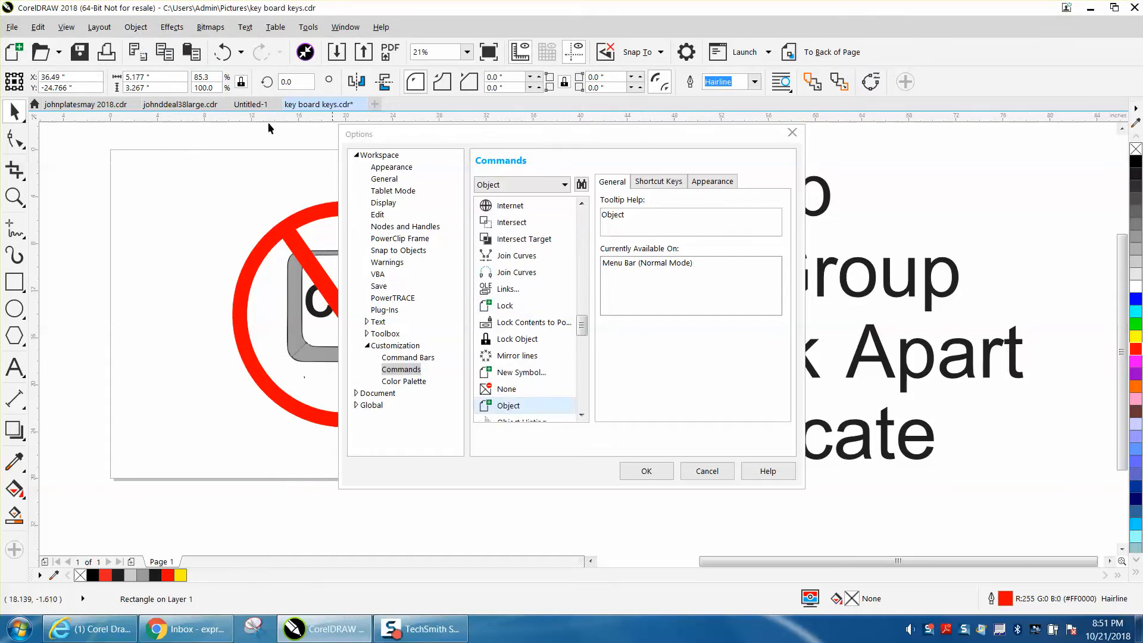
{"action": "left_click", "coordinate": [135, 27]}
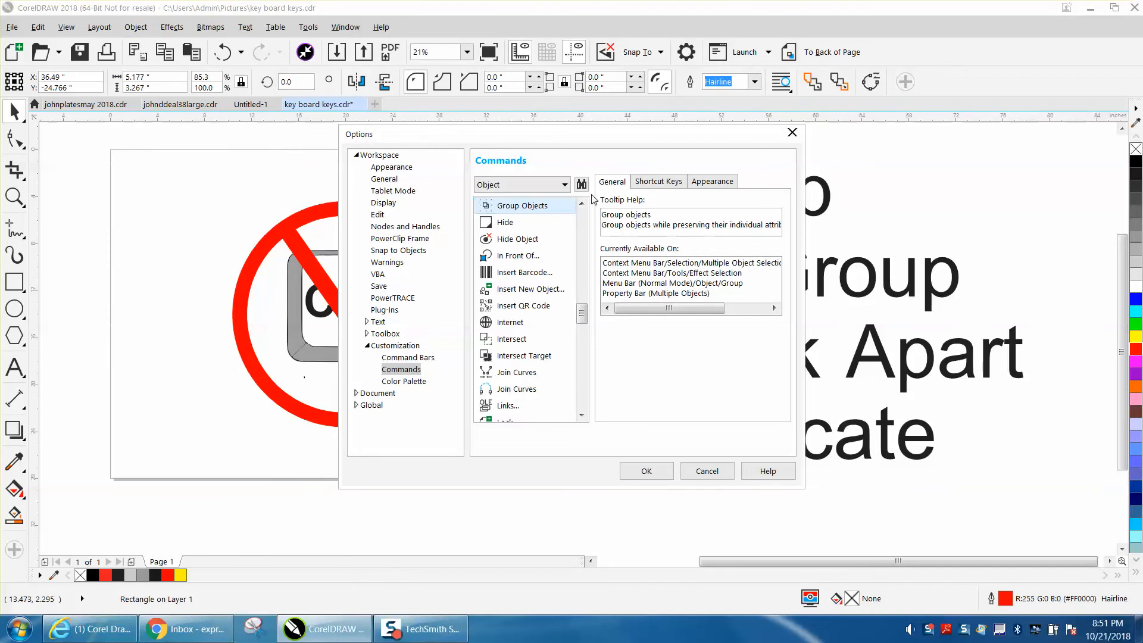
- Assign G as an extra shortcut for Group Objects beside Ctrl+G
{"action": "left_click", "coordinate": [657, 181]}
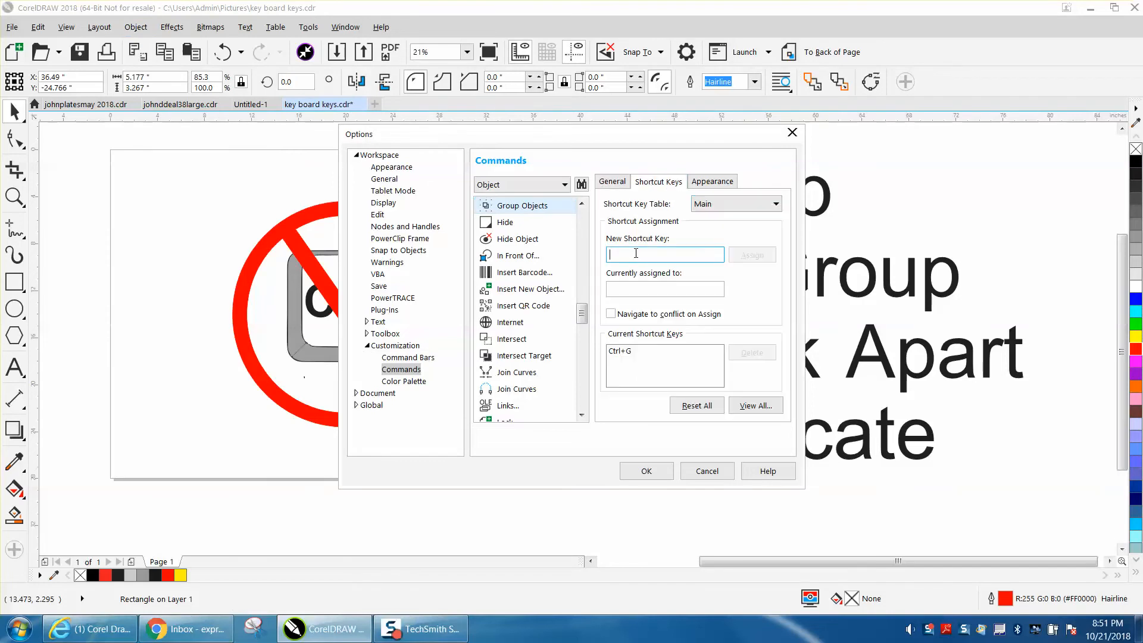
{"action": "type", "text": "G"}
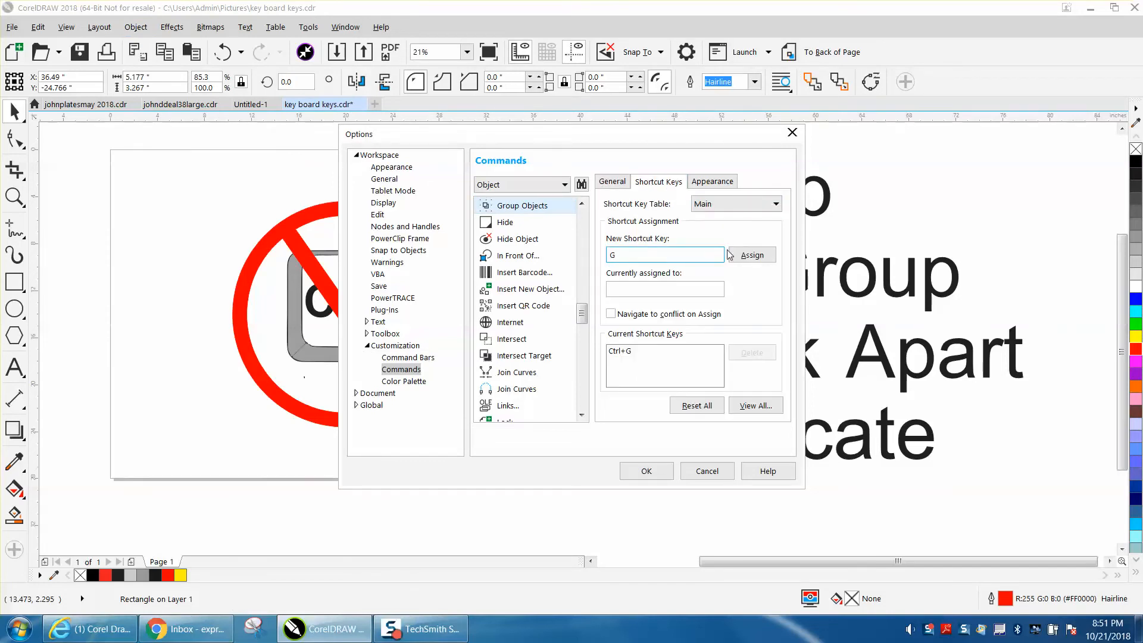
{"action": "left_click", "coordinate": [751, 255]}
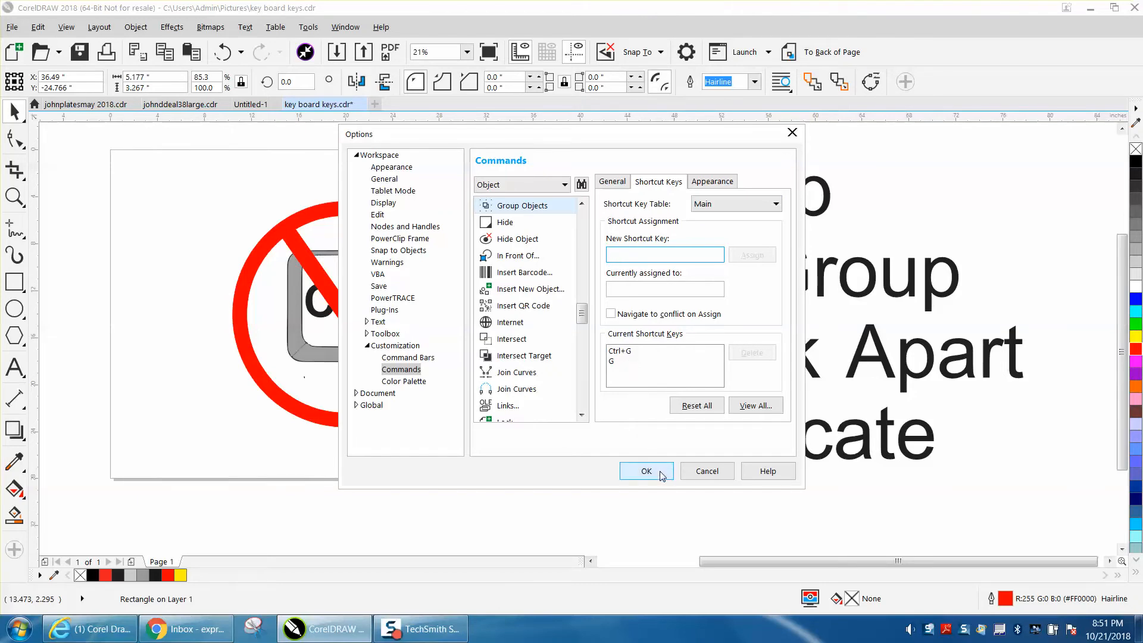
- Confirm the G shortcut, then reopen Commands customization and choose Ungroup Objects
{"action": "left_click", "coordinate": [646, 471]}
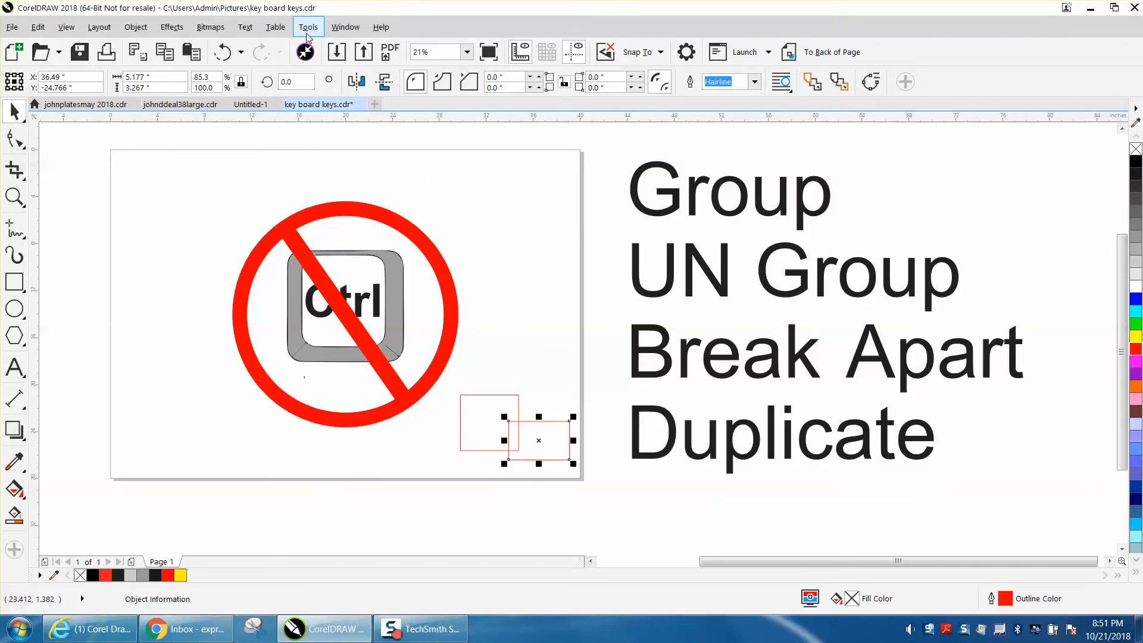
{"action": "left_click", "coordinate": [307, 27]}
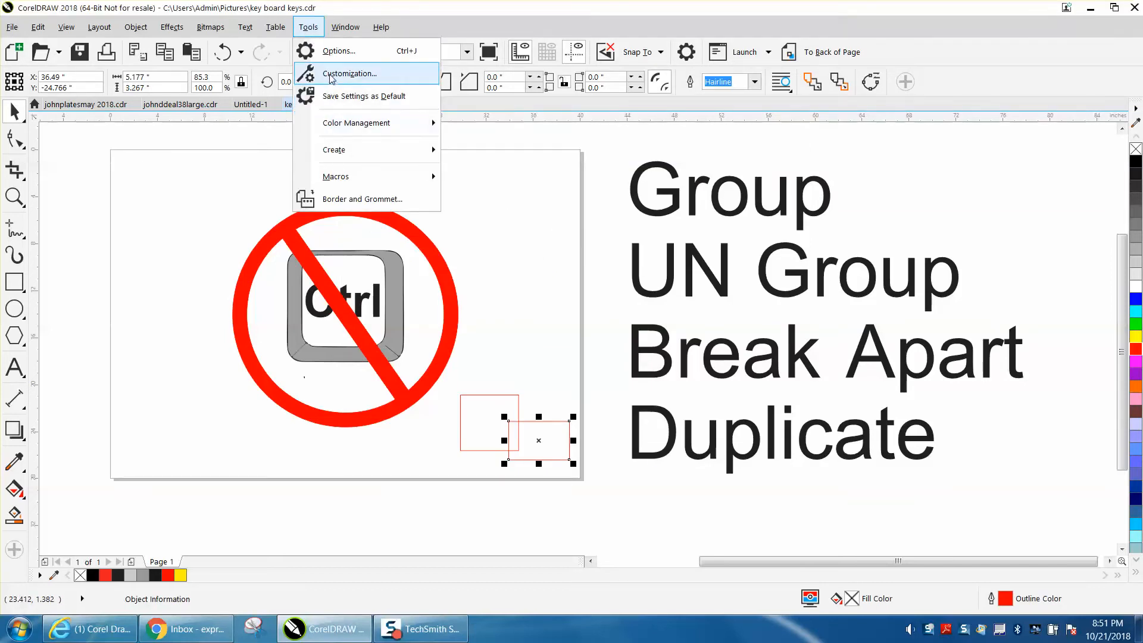
{"action": "left_click", "coordinate": [350, 72]}
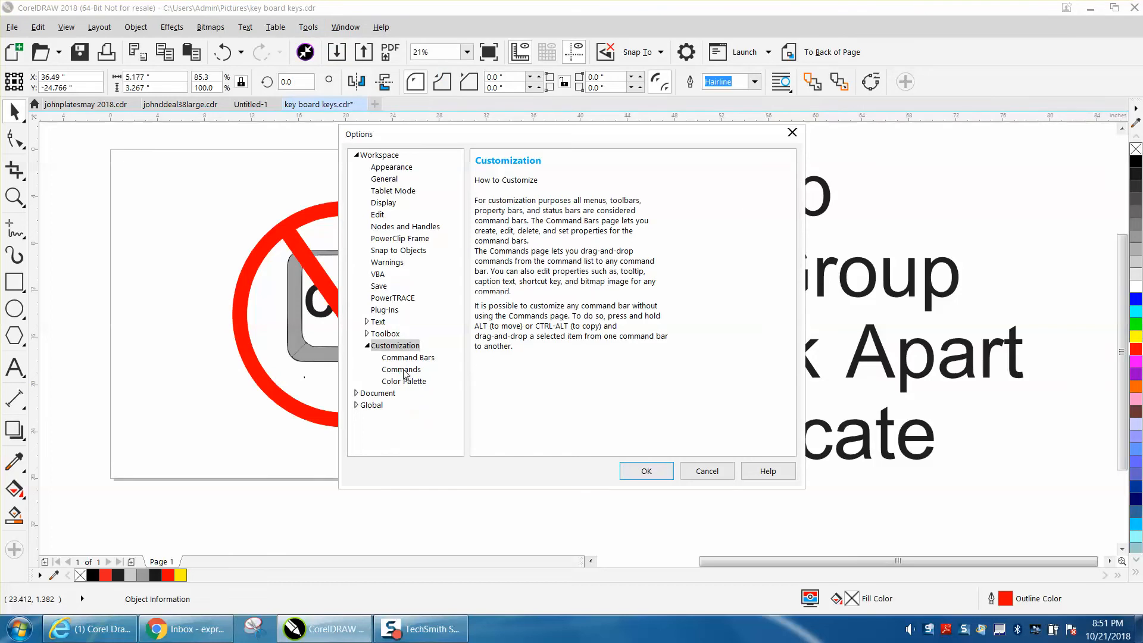
{"action": "left_click", "coordinate": [400, 369]}
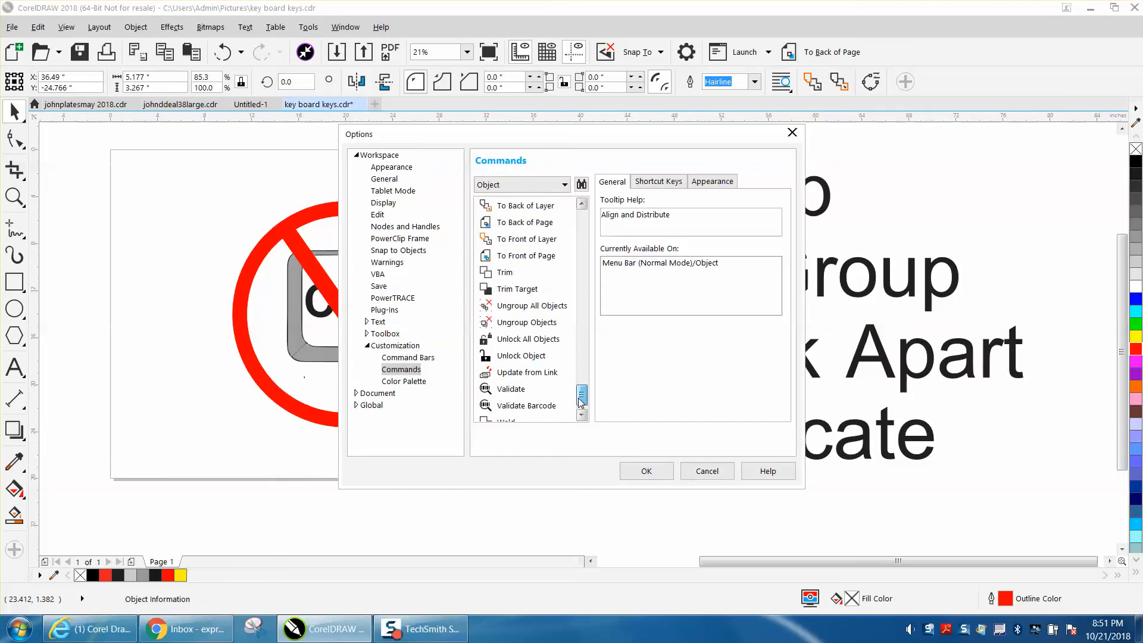
{"action": "left_click", "coordinate": [525, 323]}
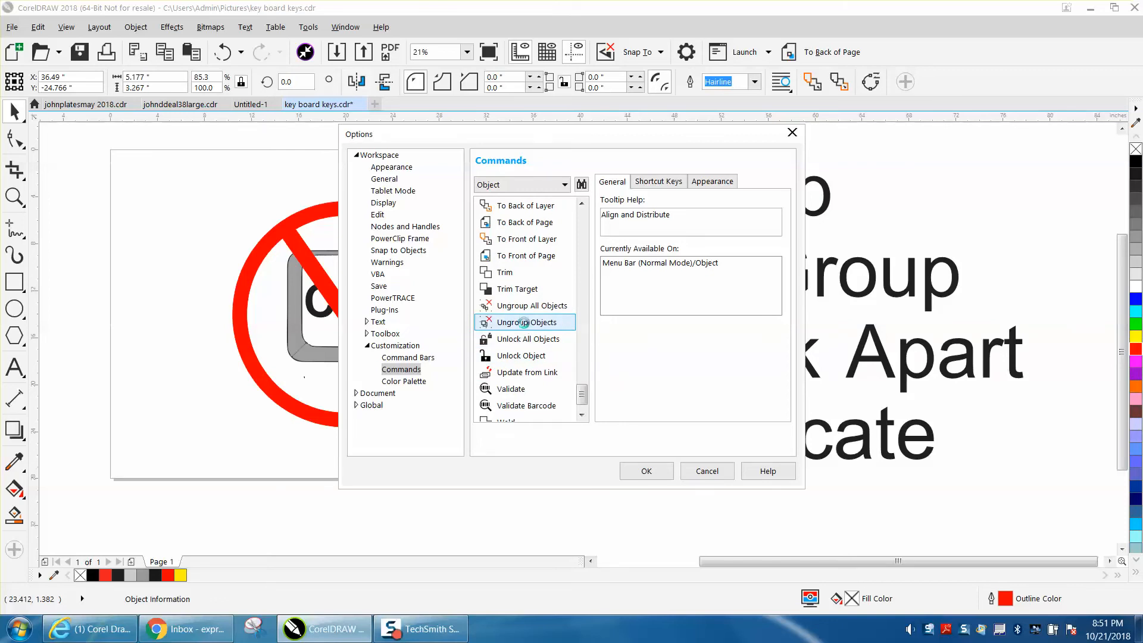
{"action": "left_click", "coordinate": [527, 323]}
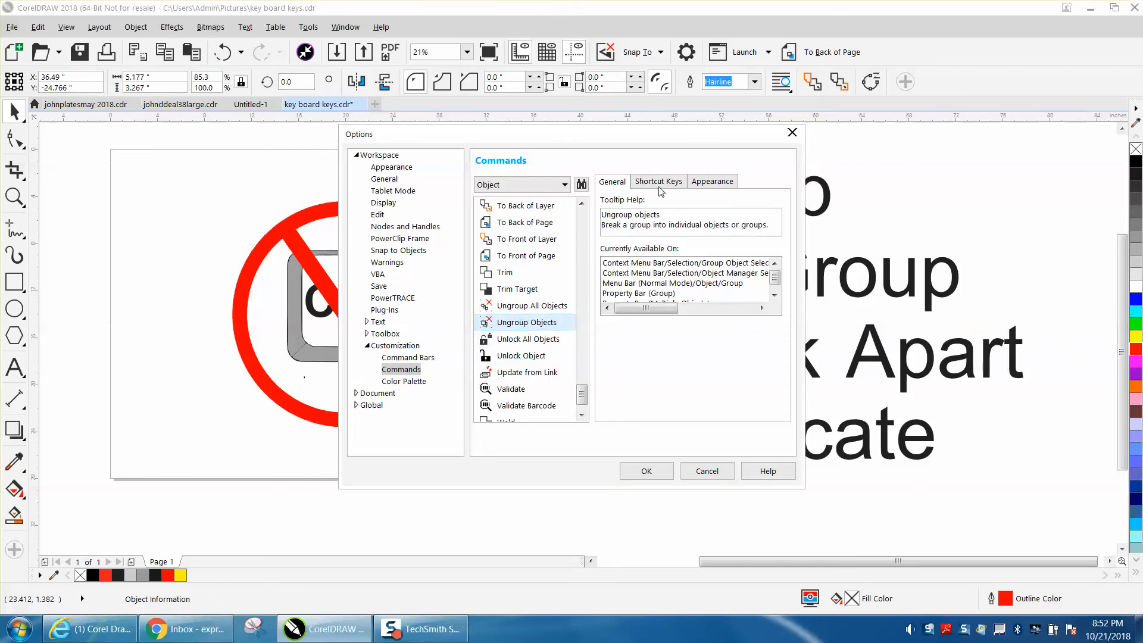
- Assign U as an extra shortcut for Ungroup Objects beside Ctrl+U and confirm
{"action": "left_click", "coordinate": [658, 181]}
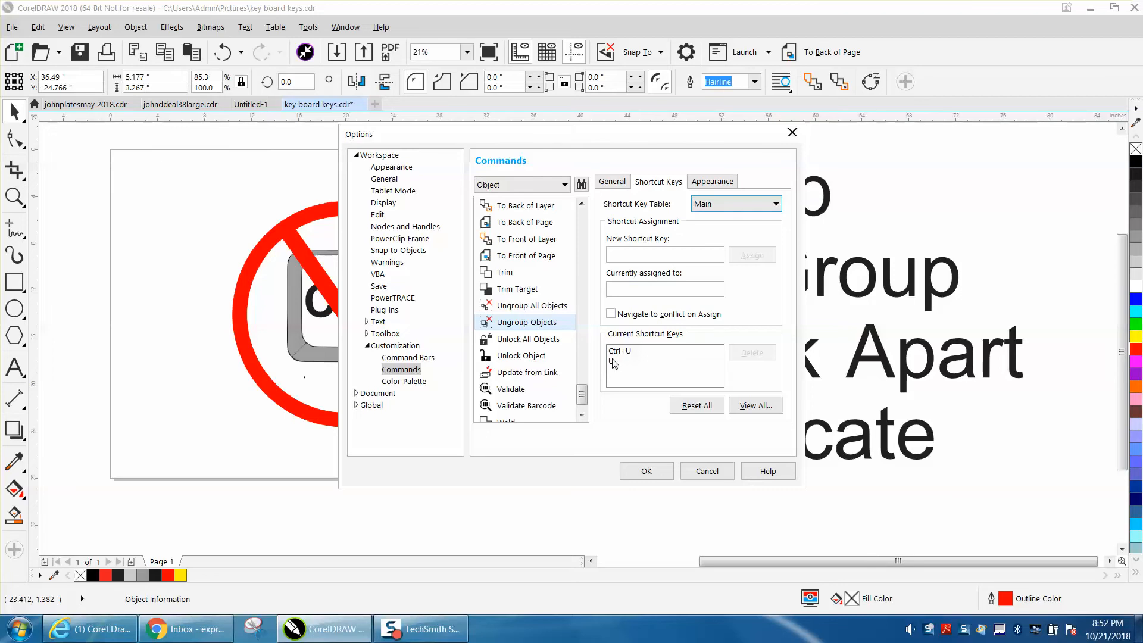
{"action": "left_click", "coordinate": [663, 255]}
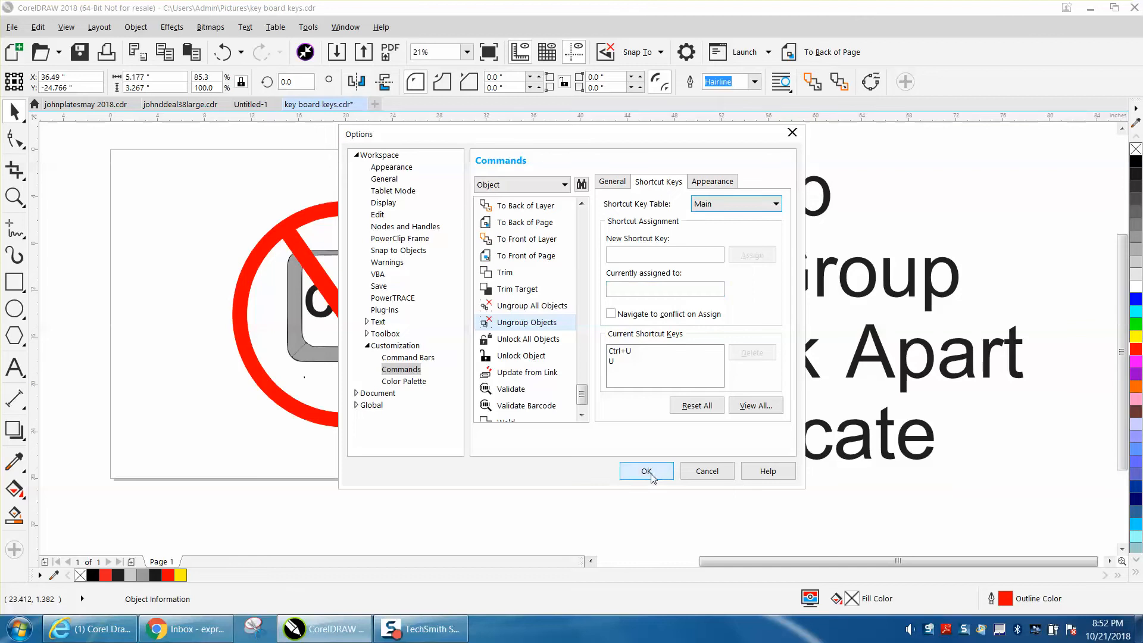
{"action": "left_click", "coordinate": [645, 472]}
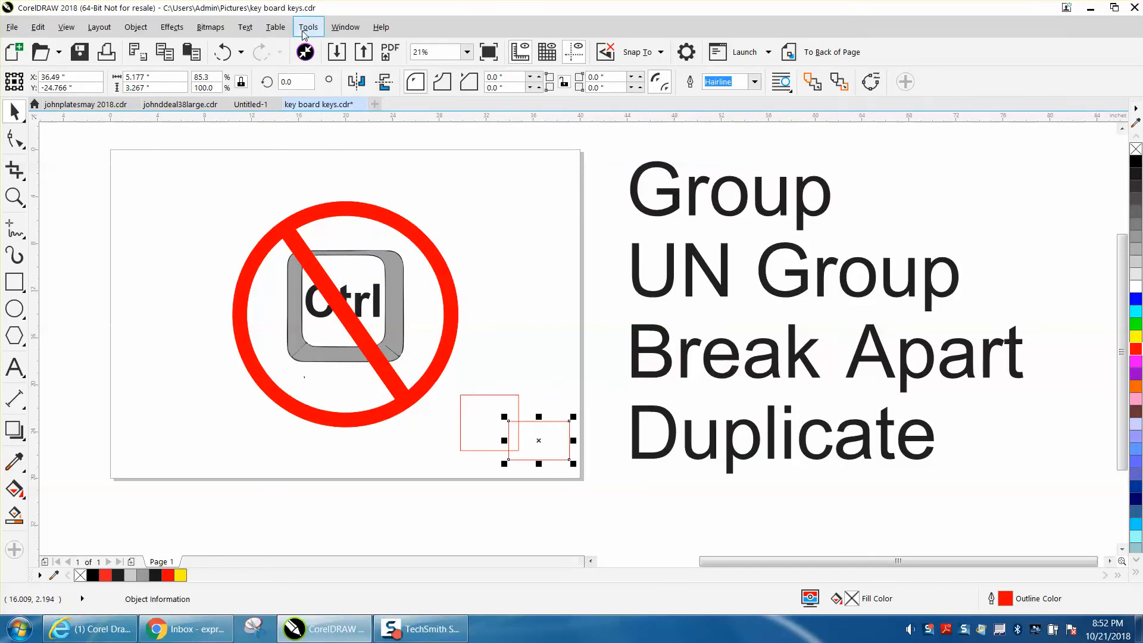
- Reopen Commands customization and locate Break Apart among the object commands
{"action": "left_click", "coordinate": [307, 27]}
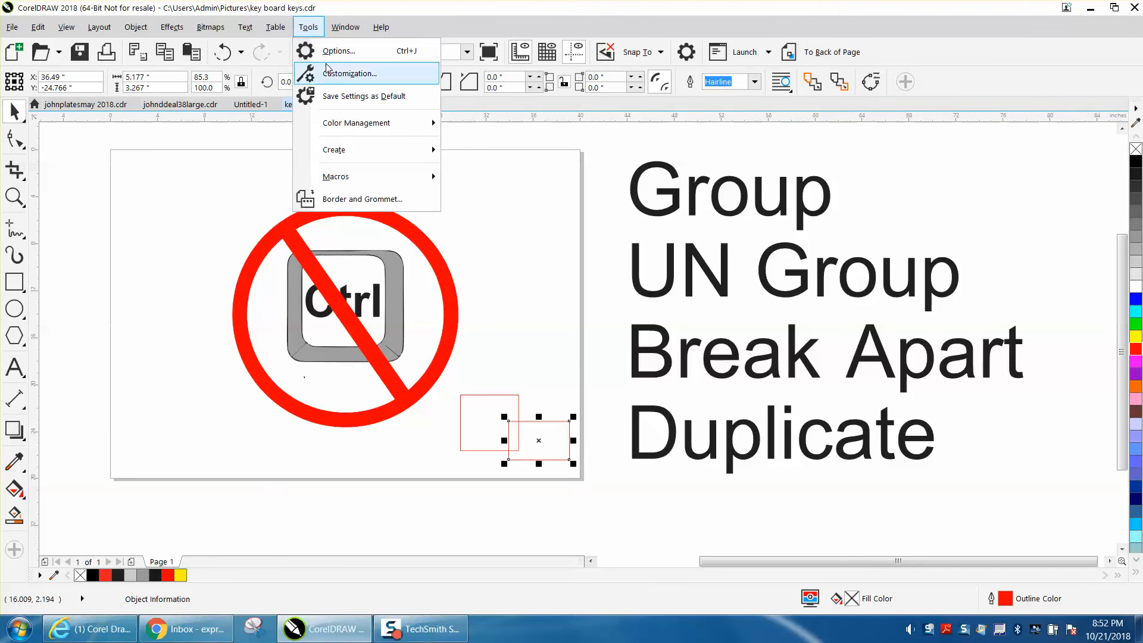
{"action": "left_click", "coordinate": [350, 73]}
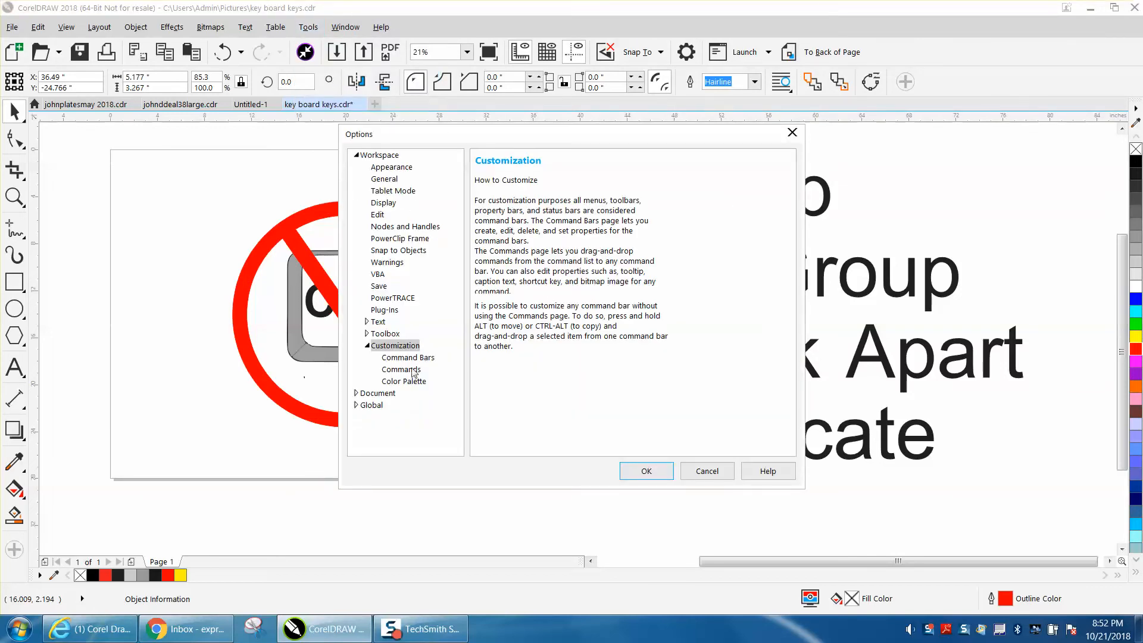
{"action": "left_click", "coordinate": [402, 369]}
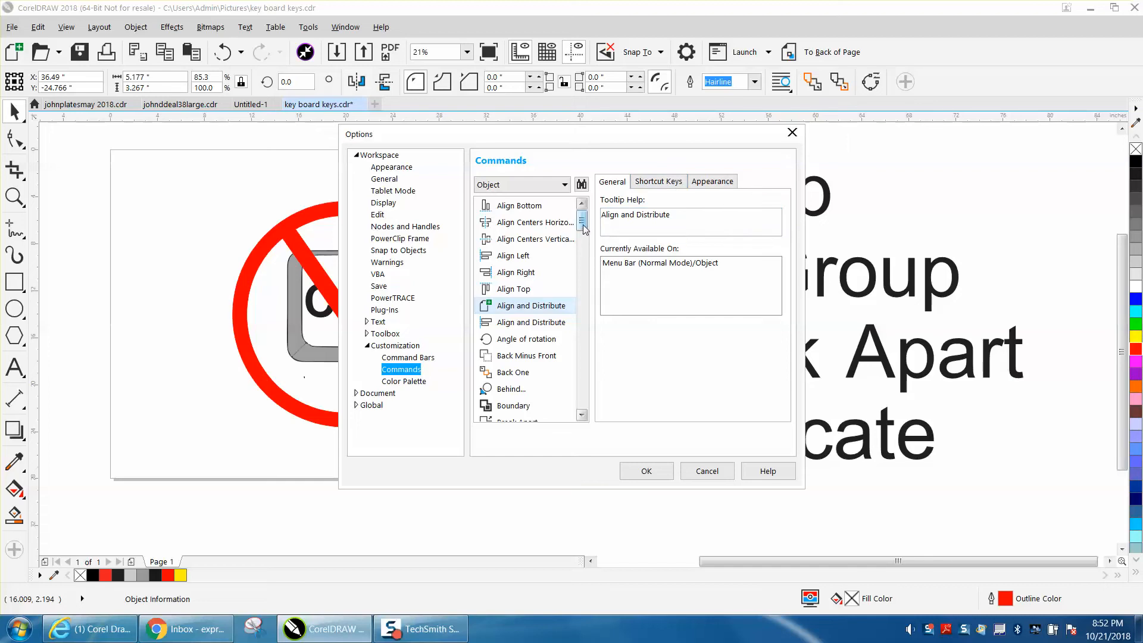
{"action": "mouse_move", "coordinate": [135, 27]}
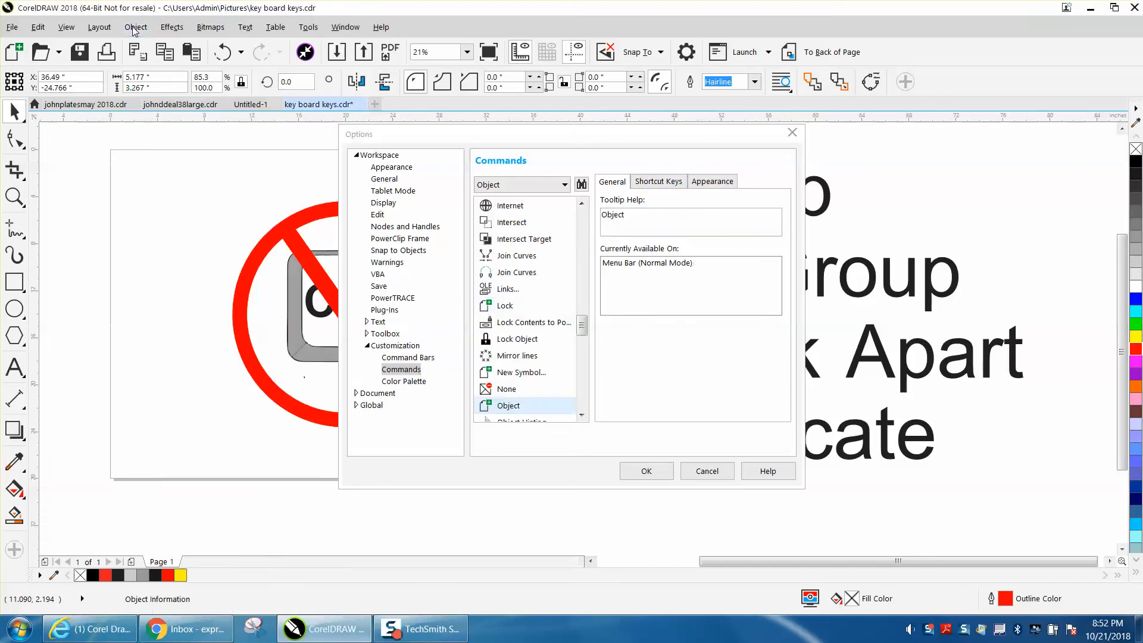
{"action": "left_click", "coordinate": [135, 27]}
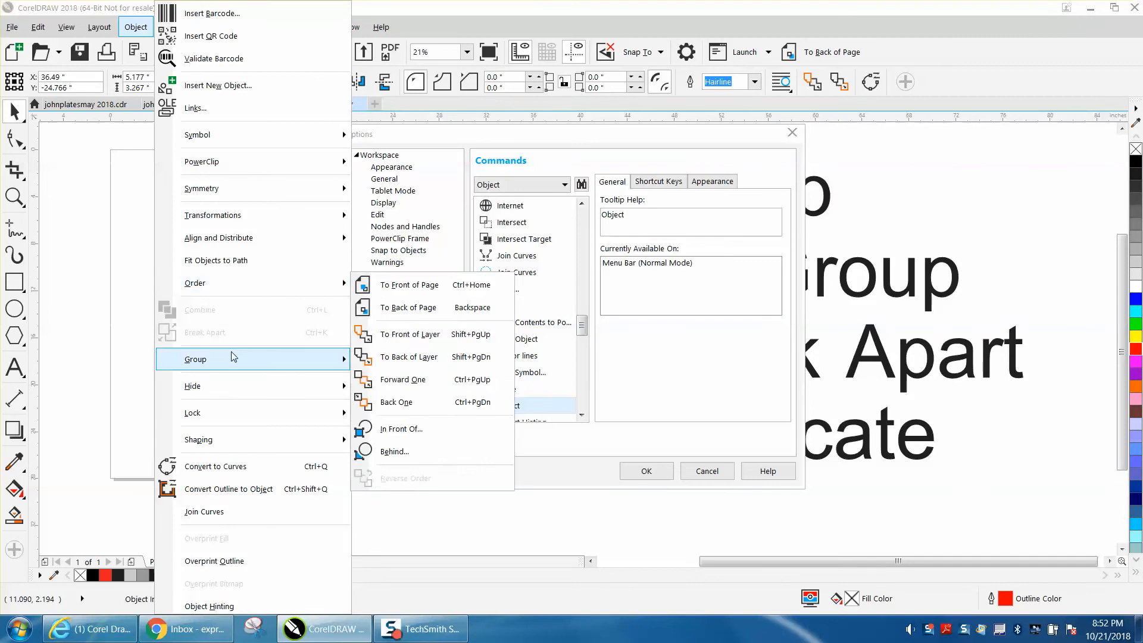
{"action": "mouse_move", "coordinate": [222, 332]}
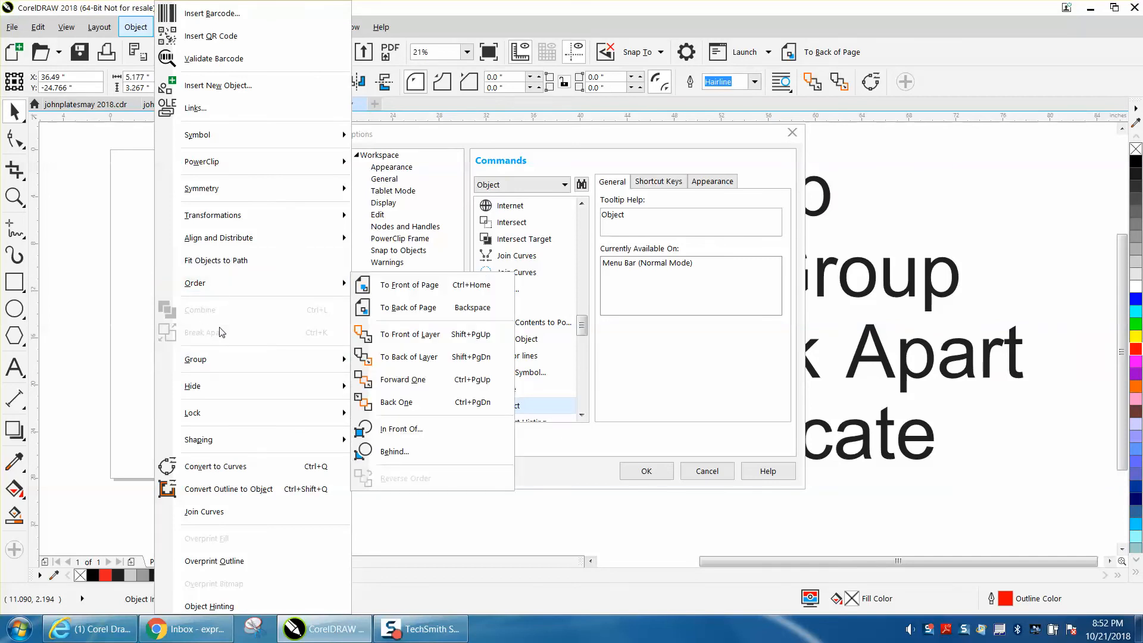
{"action": "mouse_move", "coordinate": [195, 358]}
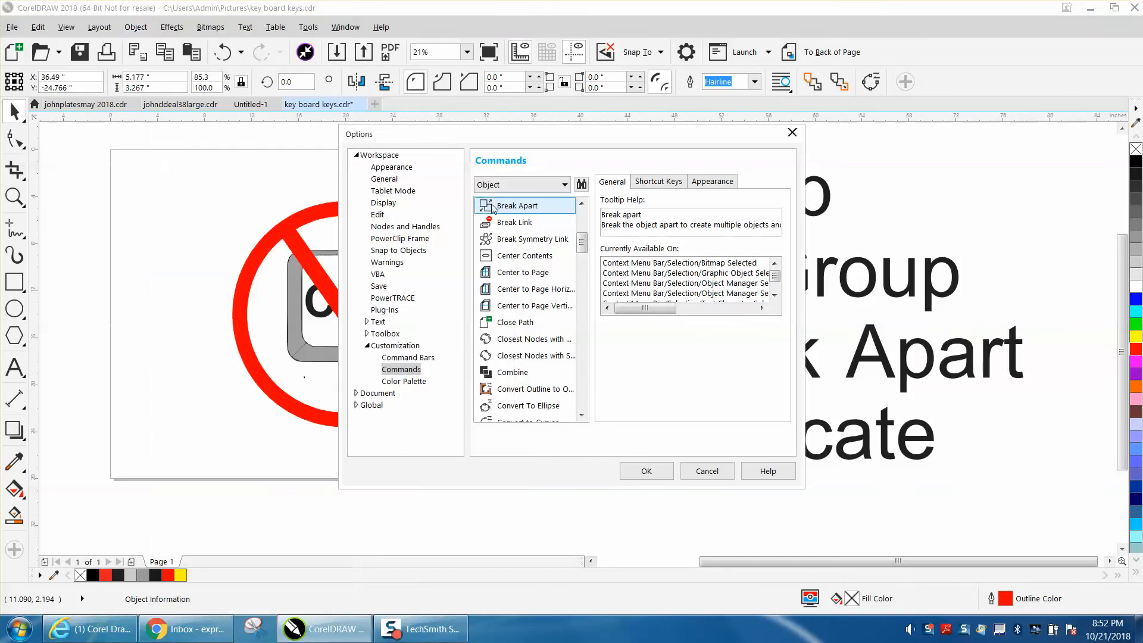
- Assign K as an extra shortcut for Break Apart beside Ctrl+K and confirm
{"action": "left_click", "coordinate": [657, 181]}
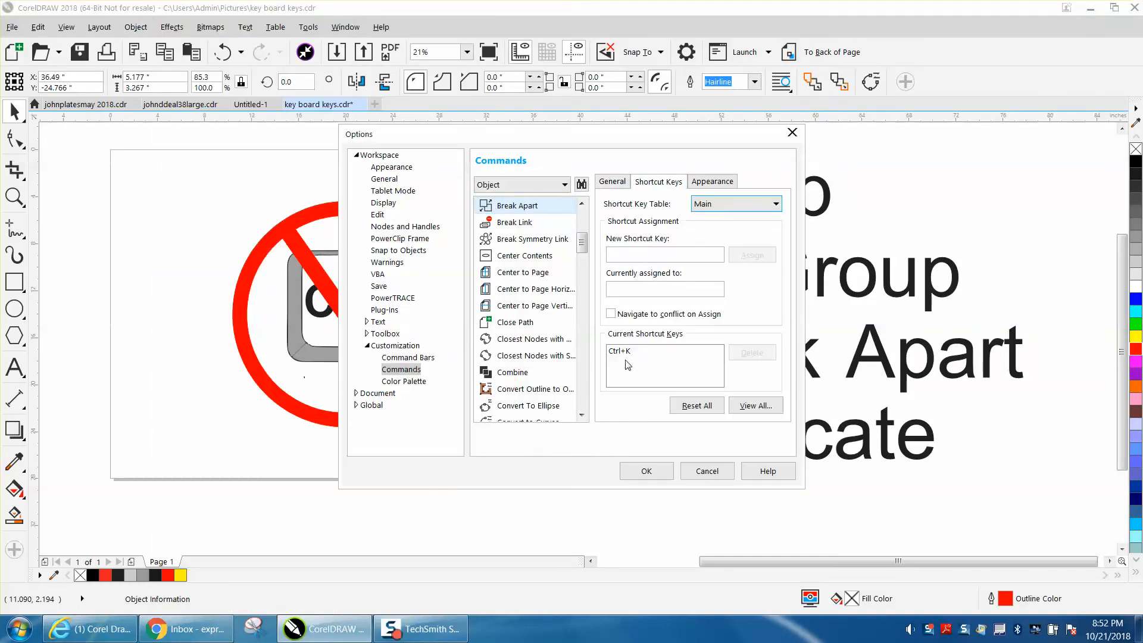
{"action": "left_click", "coordinate": [663, 255]}
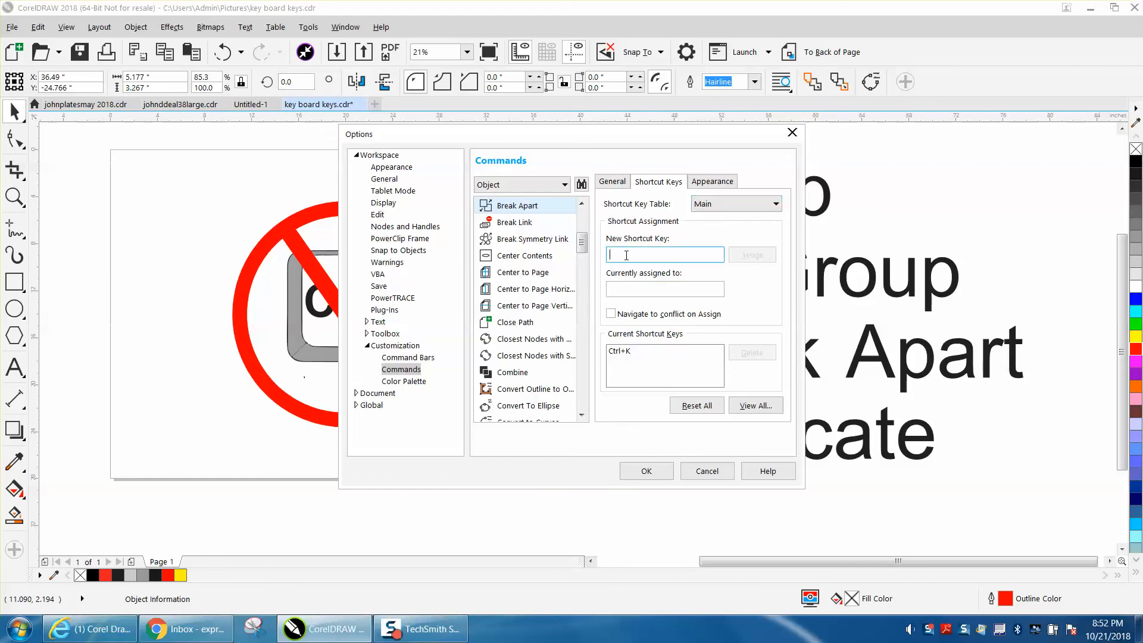
{"action": "type", "text": "K"}
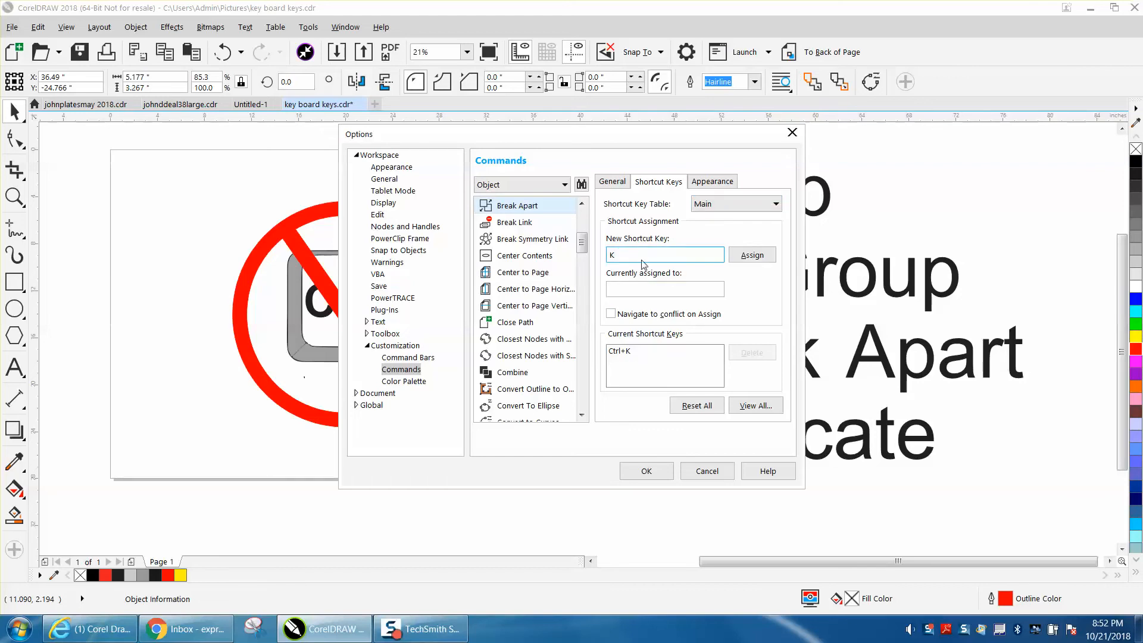
{"action": "left_click", "coordinate": [751, 255]}
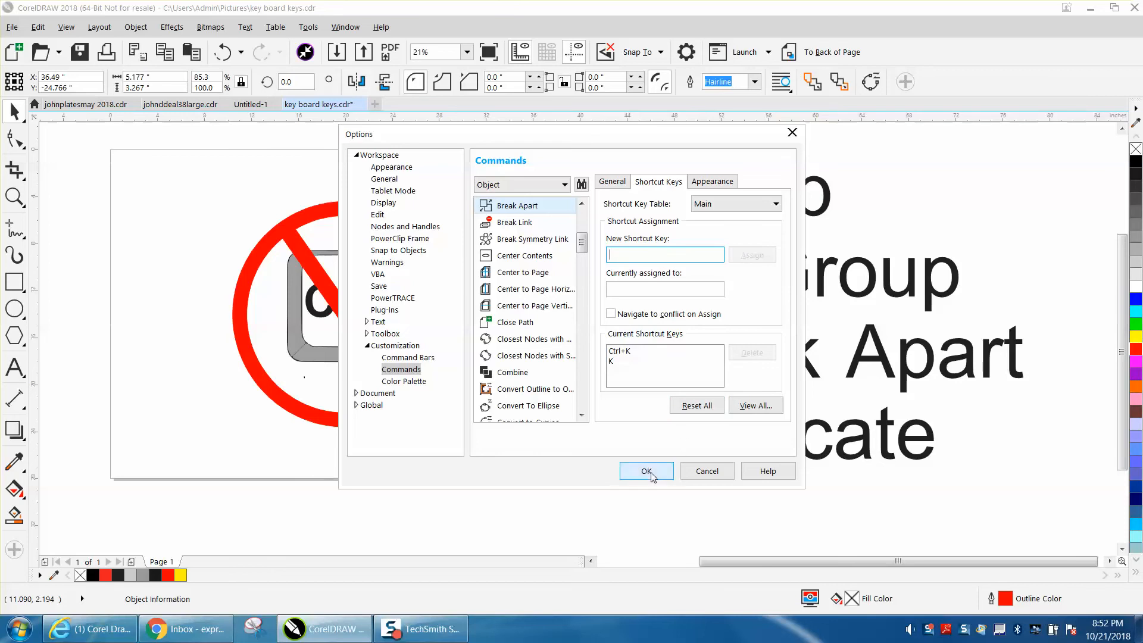
{"action": "left_click", "coordinate": [646, 472]}
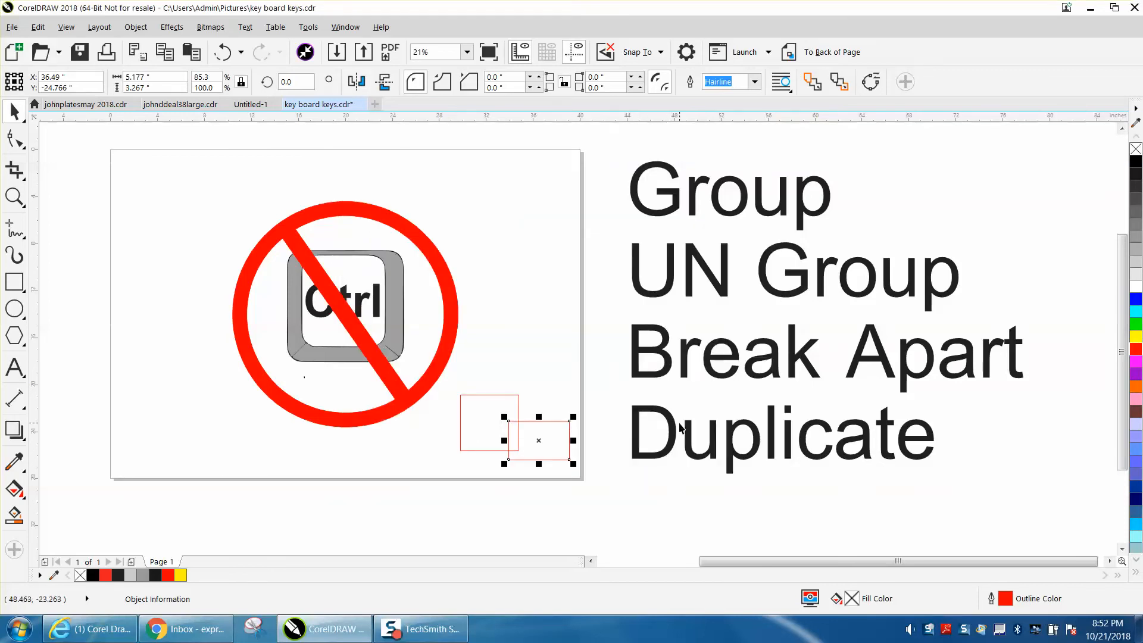
{"action": "mouse_move", "coordinate": [305, 51]}
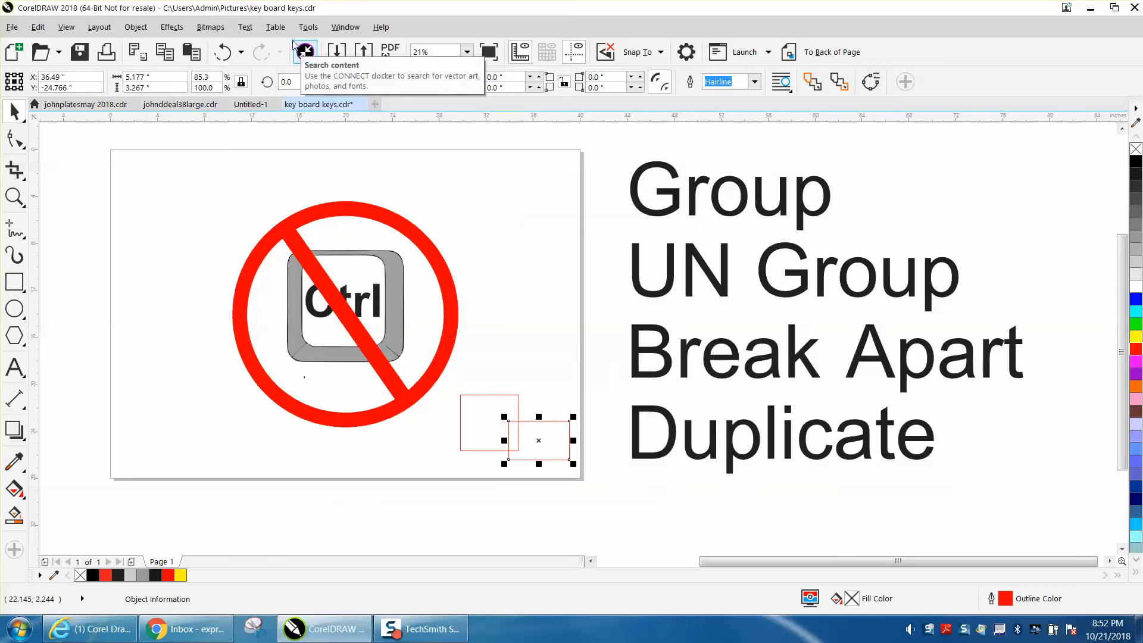
- Reopen Commands customization and choose Duplicate from the Edit menu commands
{"action": "left_click", "coordinate": [307, 27]}
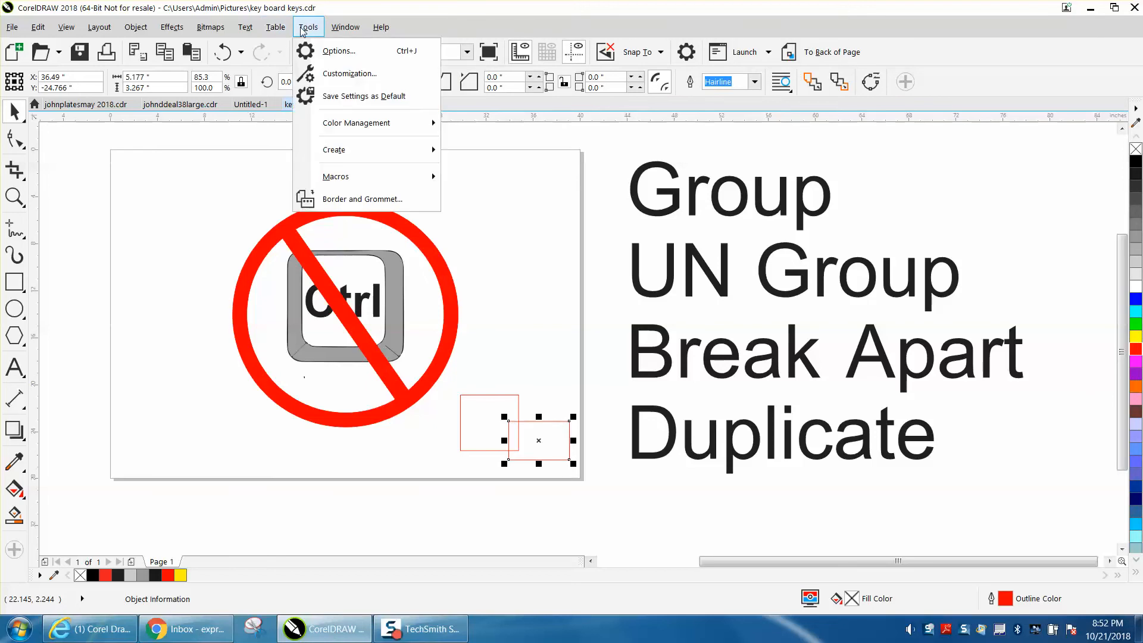
{"action": "mouse_move", "coordinate": [350, 74]}
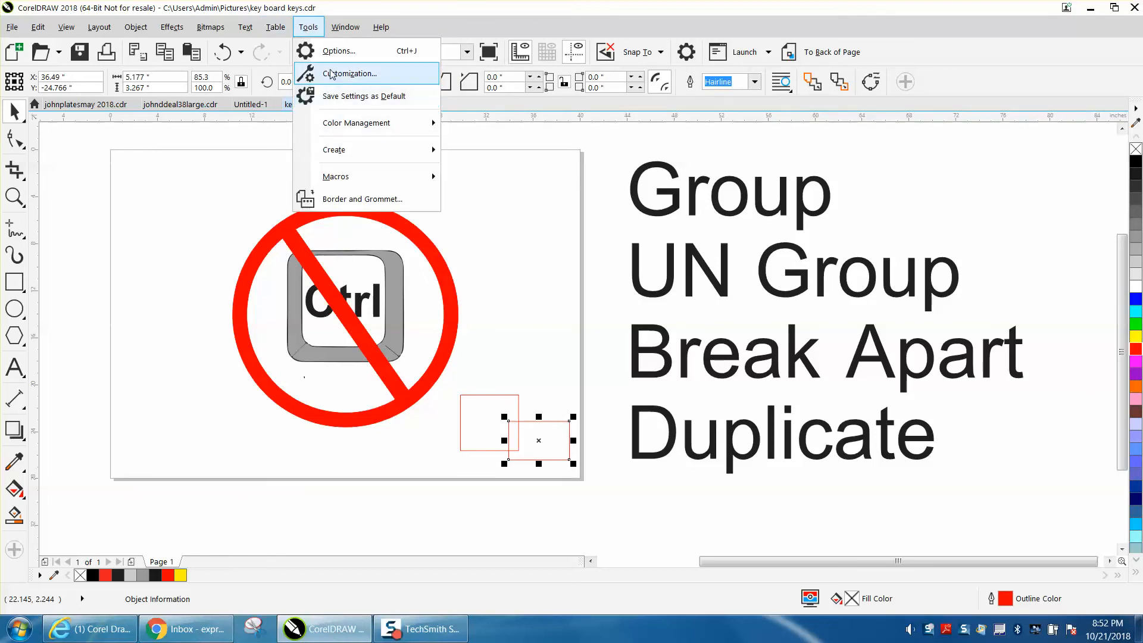
{"action": "left_click", "coordinate": [348, 72]}
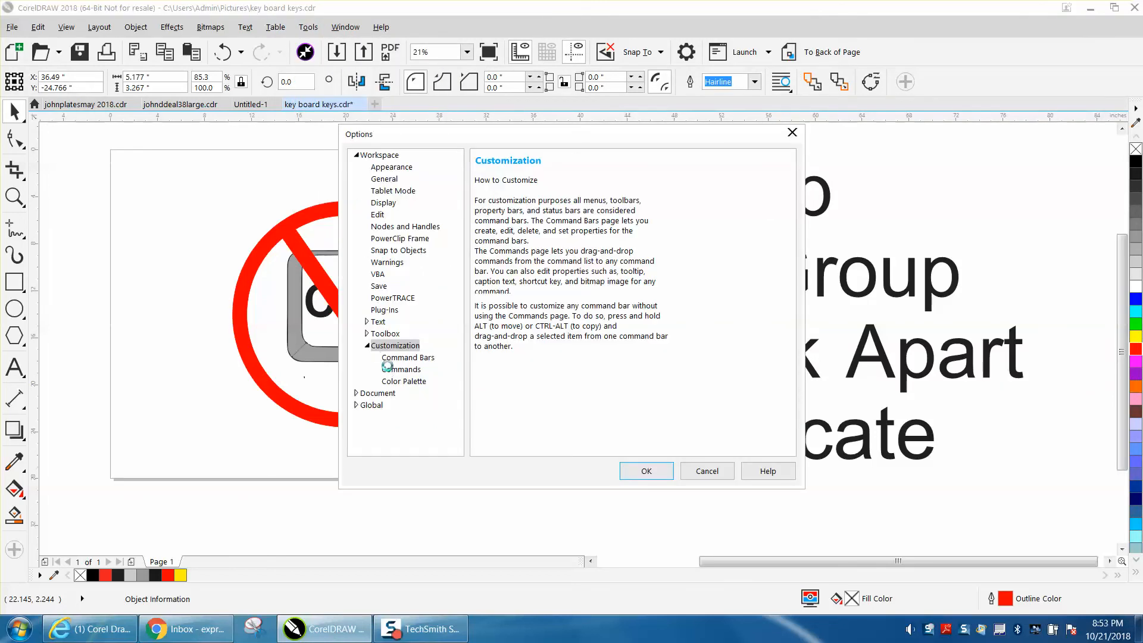
{"action": "left_click", "coordinate": [401, 369]}
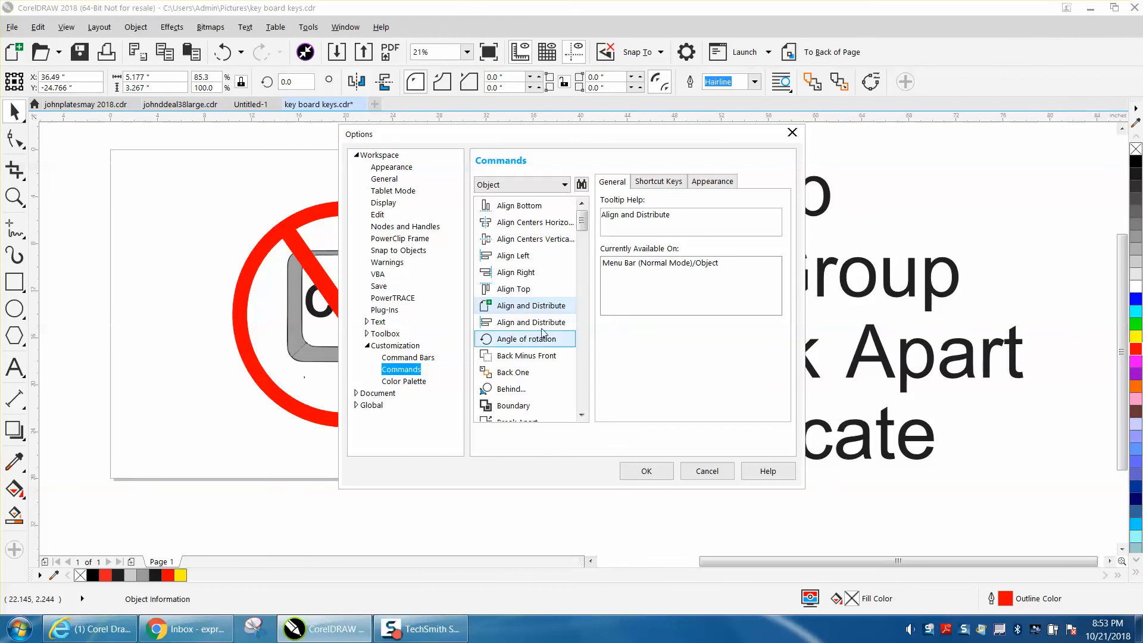
{"action": "scroll", "scroll_direction": "down", "scroll_amount": 3}
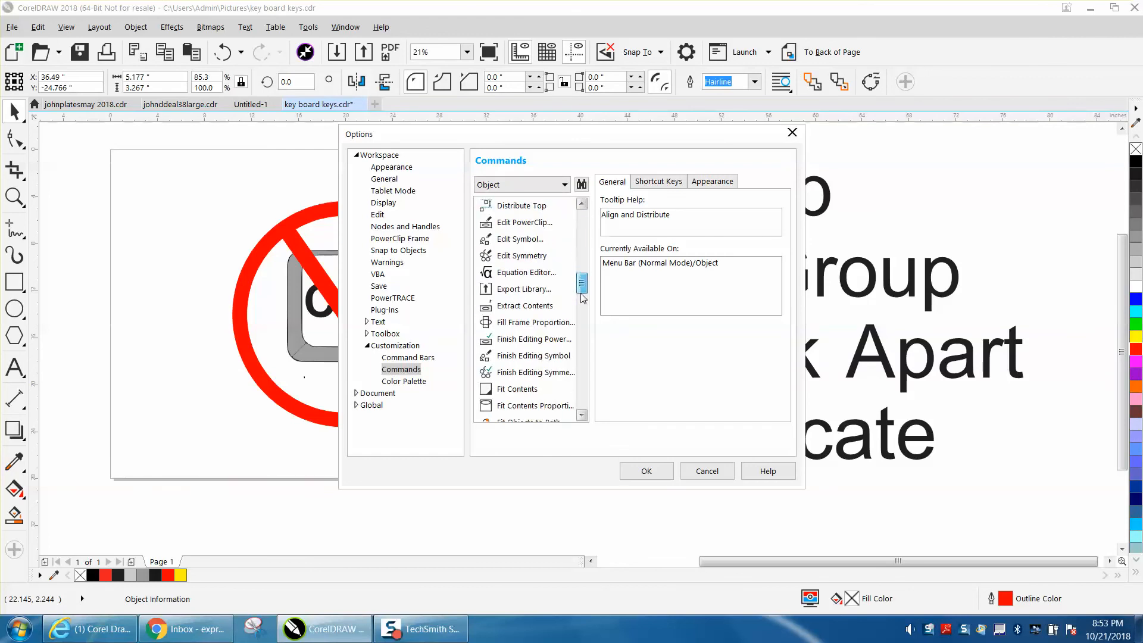
{"action": "scroll", "scroll_direction": "up", "scroll_amount": 3}
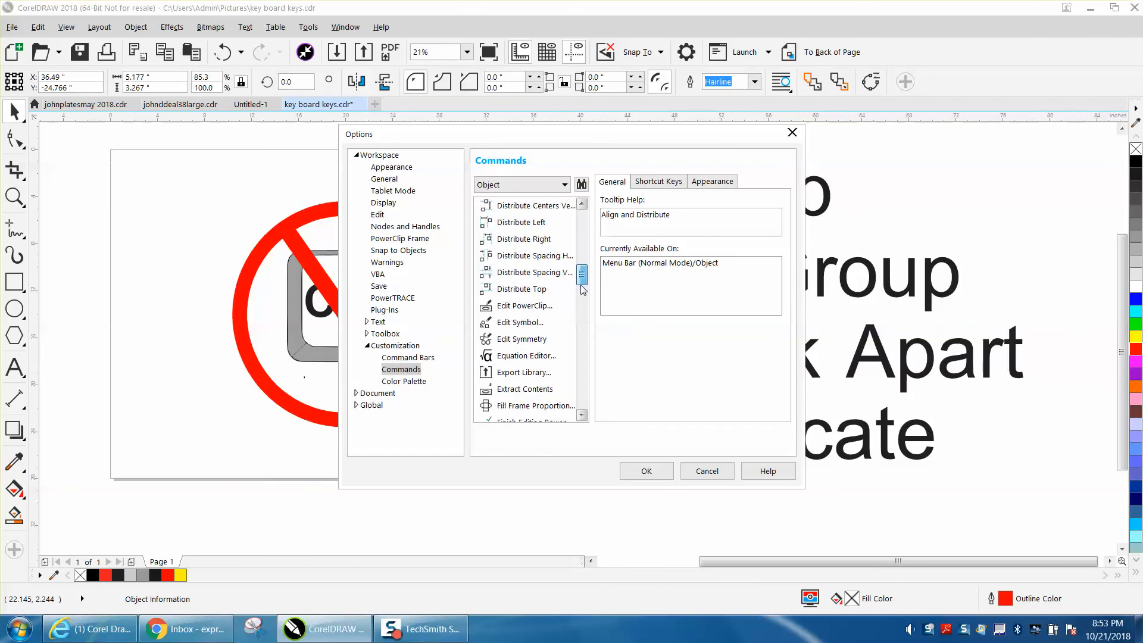
{"action": "left_click", "coordinate": [523, 239]}
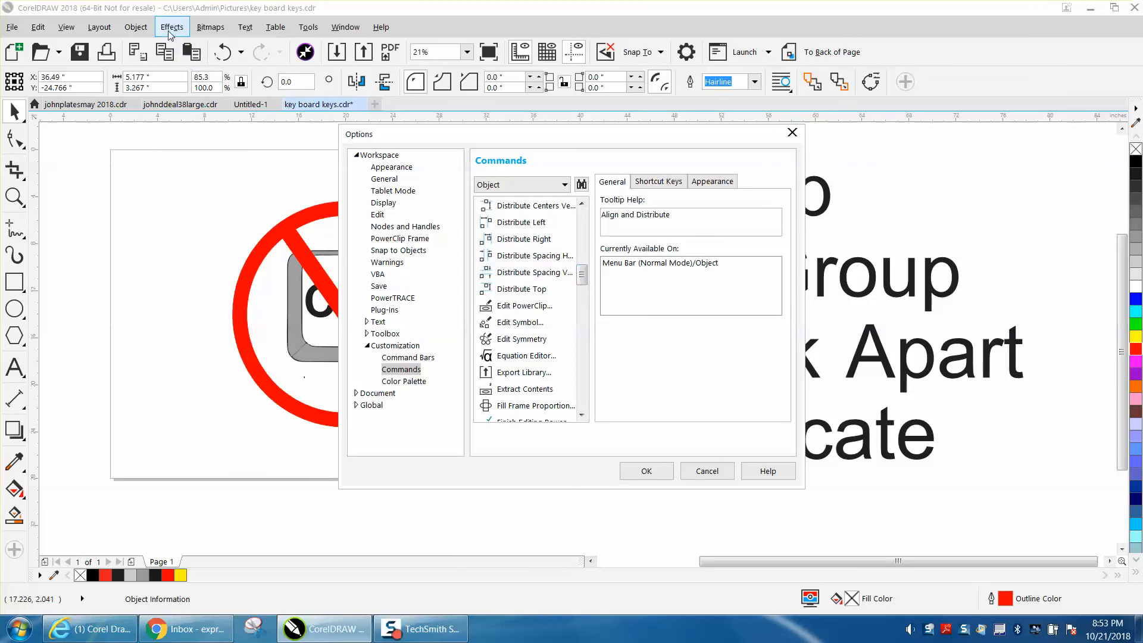
{"action": "left_click", "coordinate": [64, 28]}
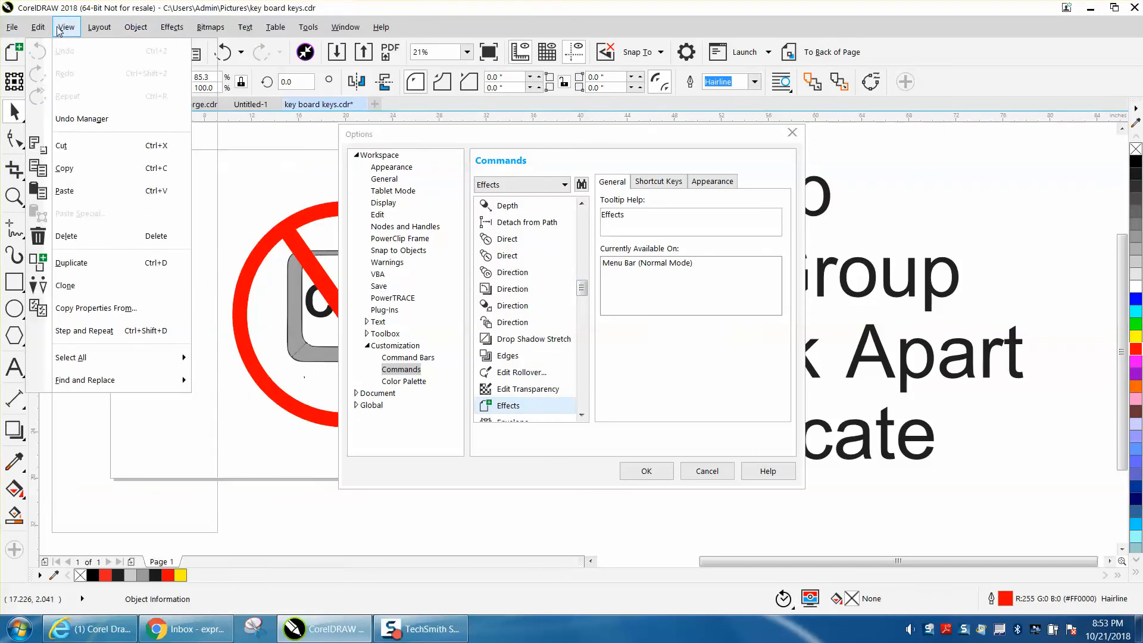
{"action": "mouse_move", "coordinate": [38, 28]}
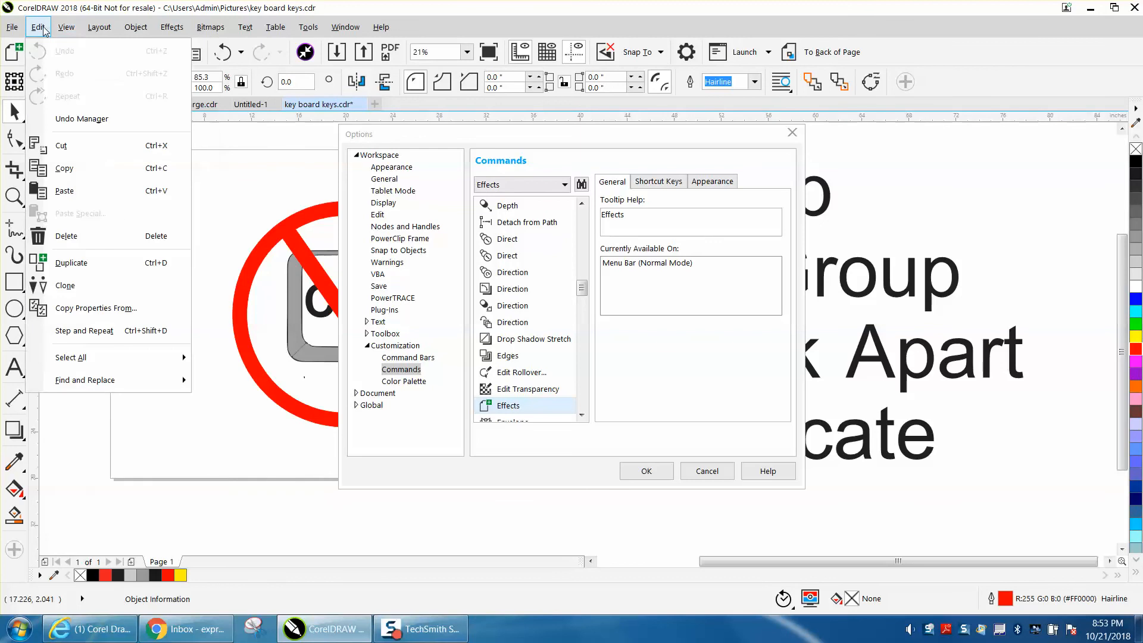
{"action": "mouse_move", "coordinate": [78, 262]}
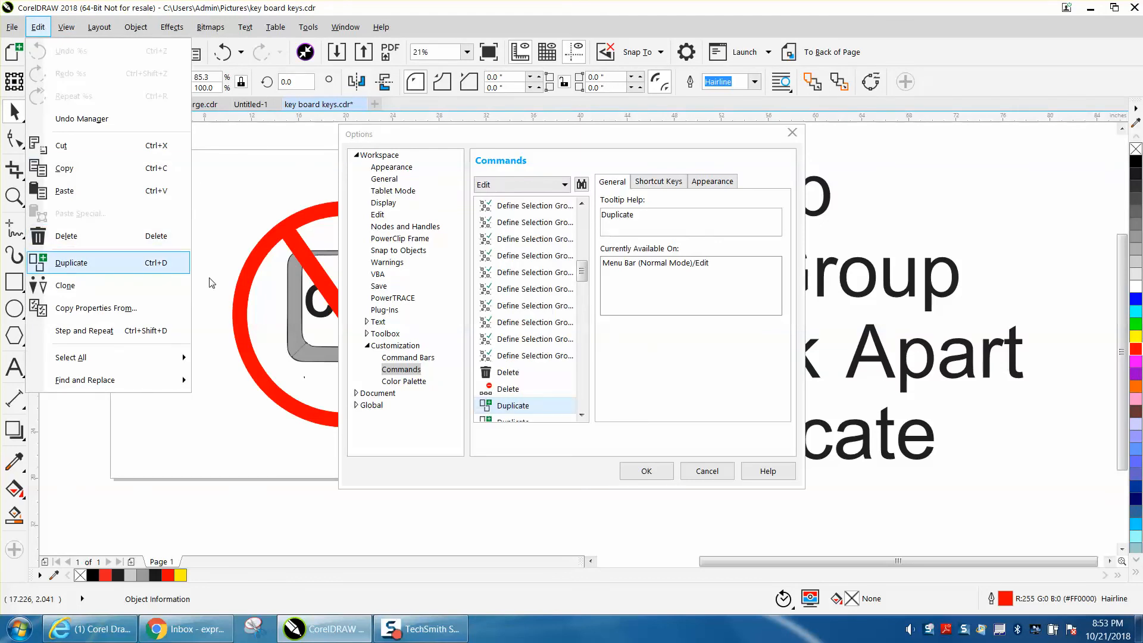
{"action": "left_click", "coordinate": [512, 404]}
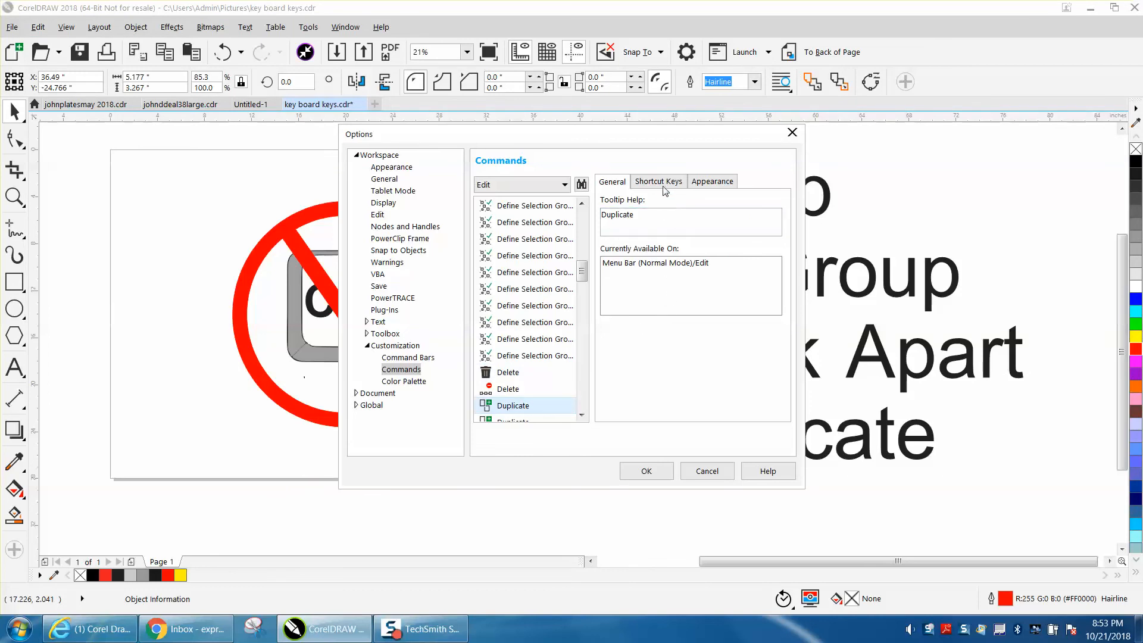
- Assign D as an extra shortcut for Duplicate beside Ctrl+D and confirm
{"action": "left_click", "coordinate": [657, 181]}
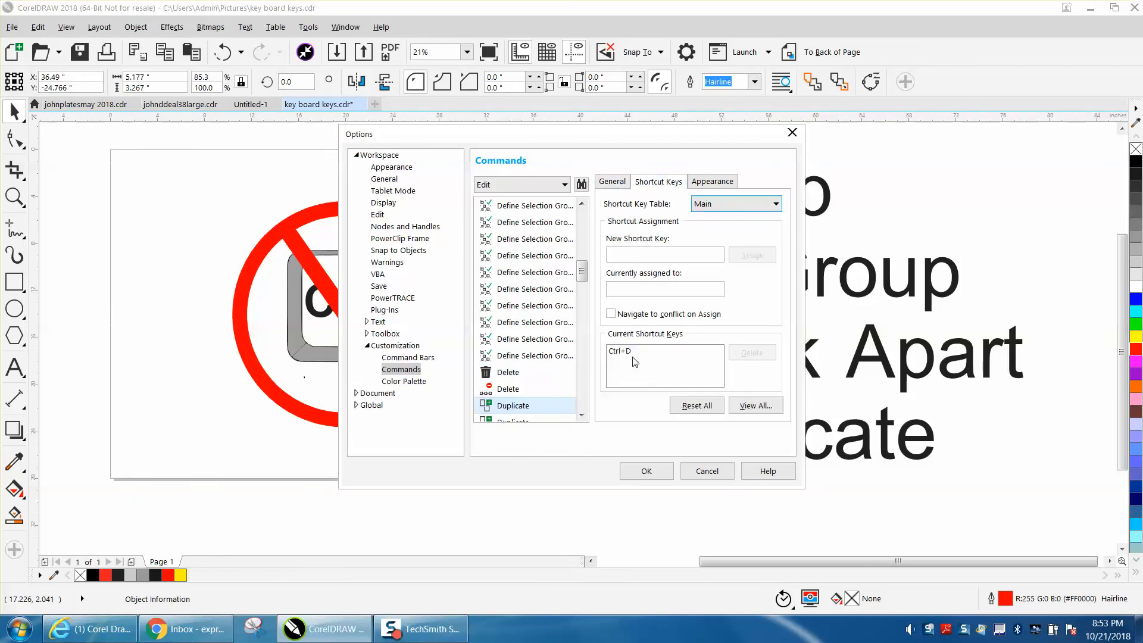
{"action": "left_click", "coordinate": [664, 255]}
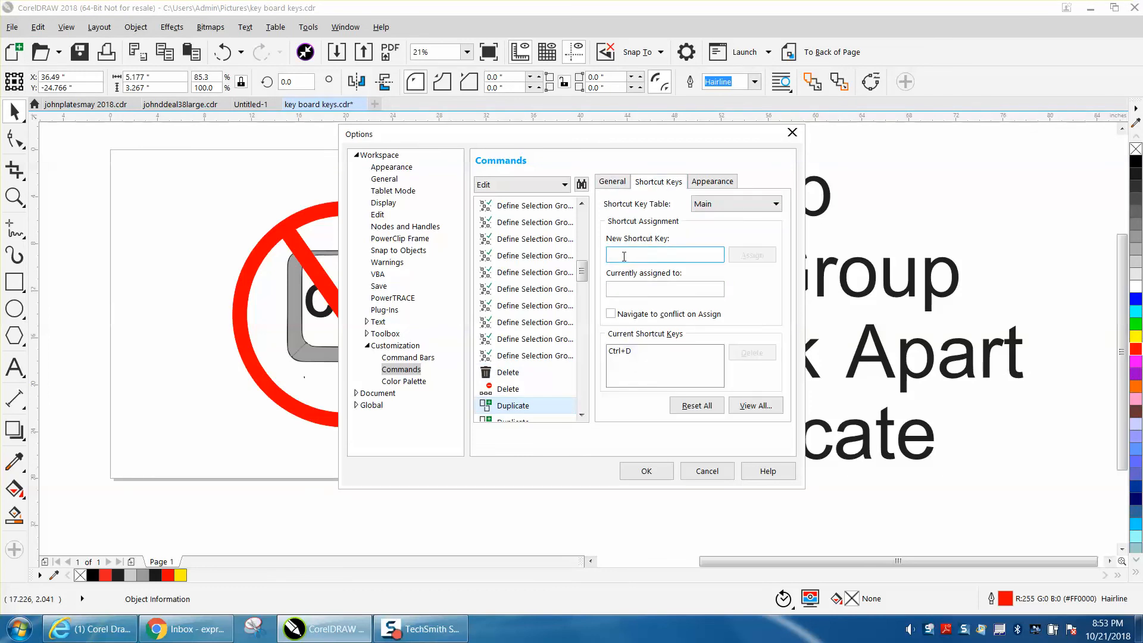
{"action": "type", "text": "D"}
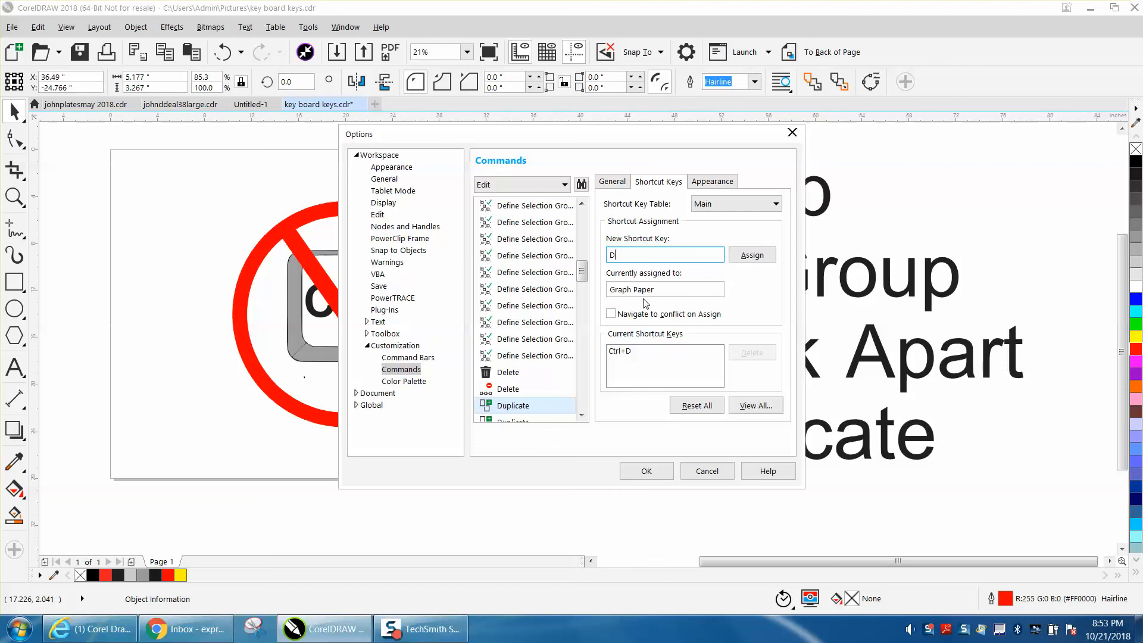
{"action": "mouse_move", "coordinate": [661, 290]}
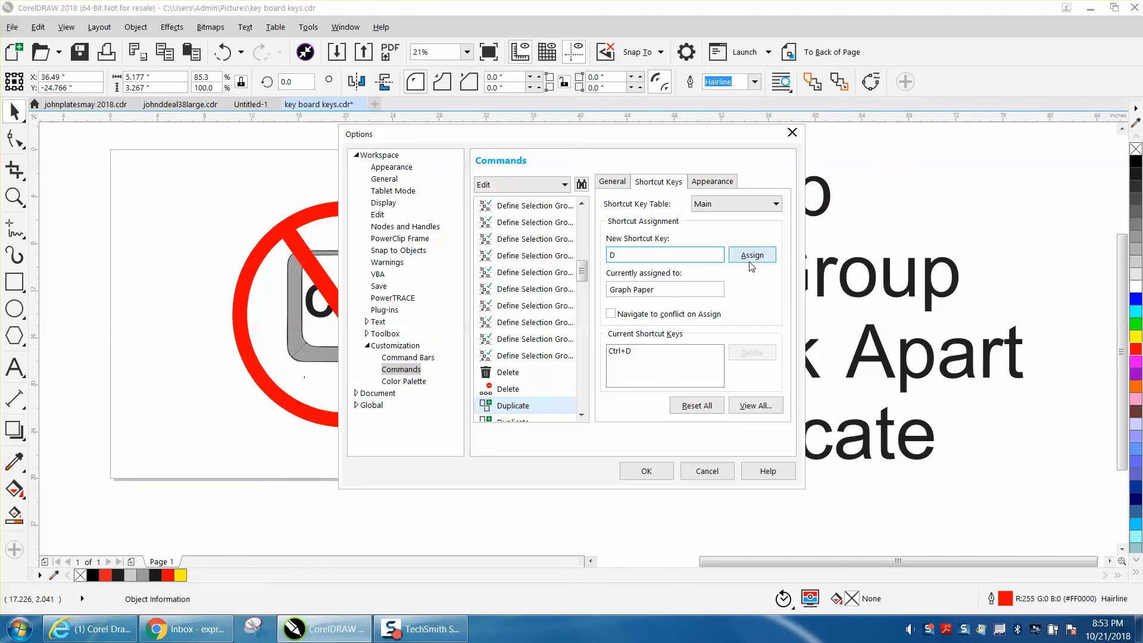
{"action": "left_click", "coordinate": [752, 255]}
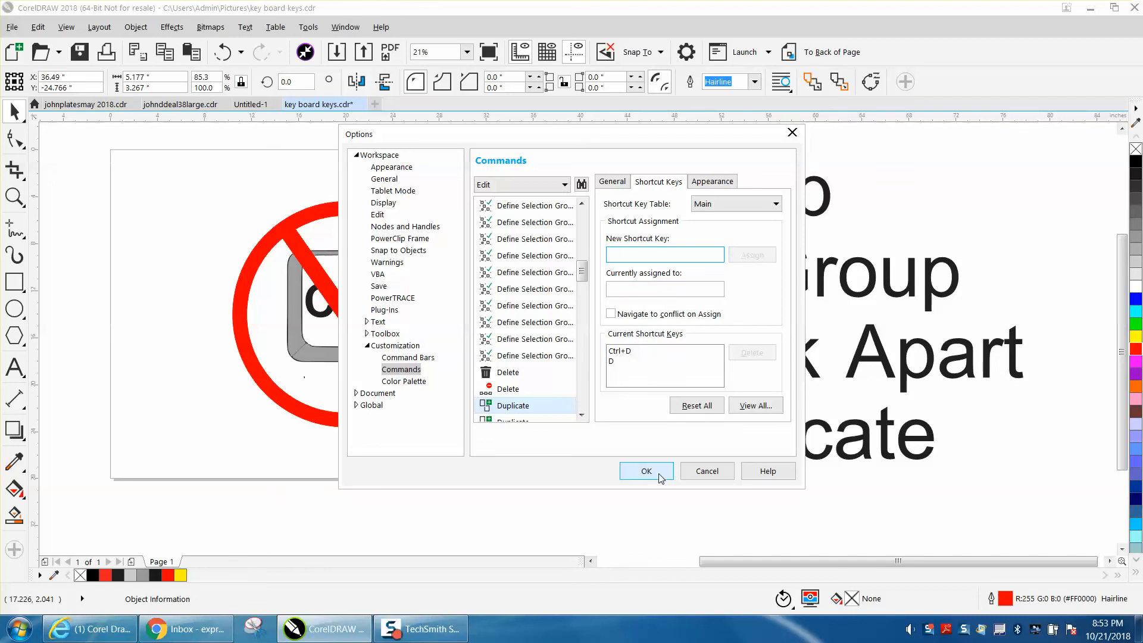
{"action": "left_click", "coordinate": [646, 472]}
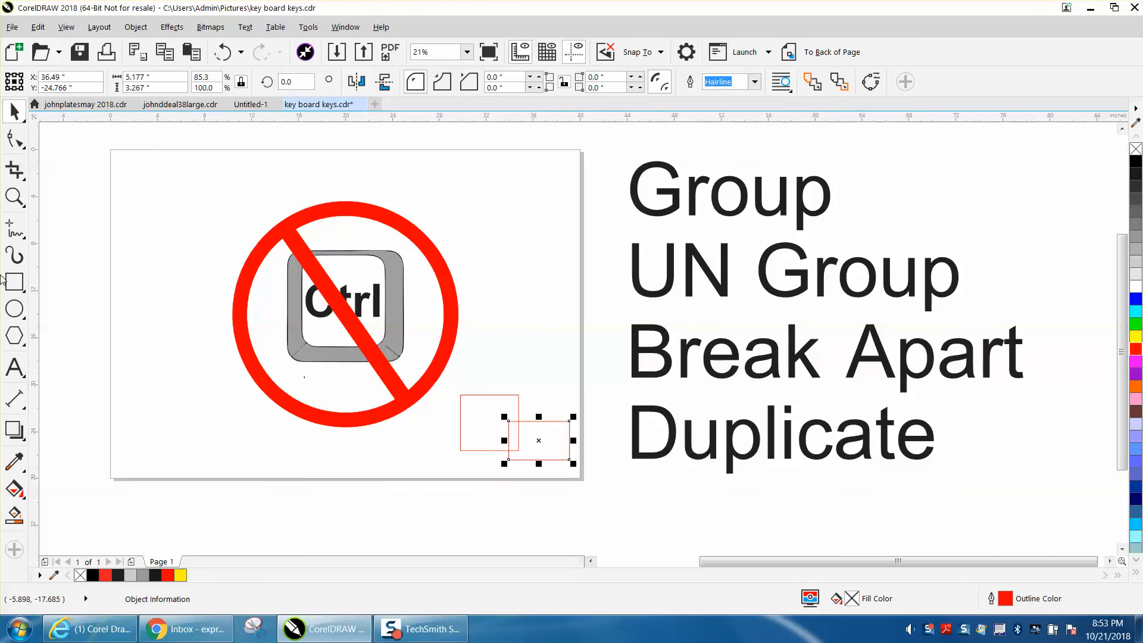
{"action": "mouse_move", "coordinate": [518, 423]}
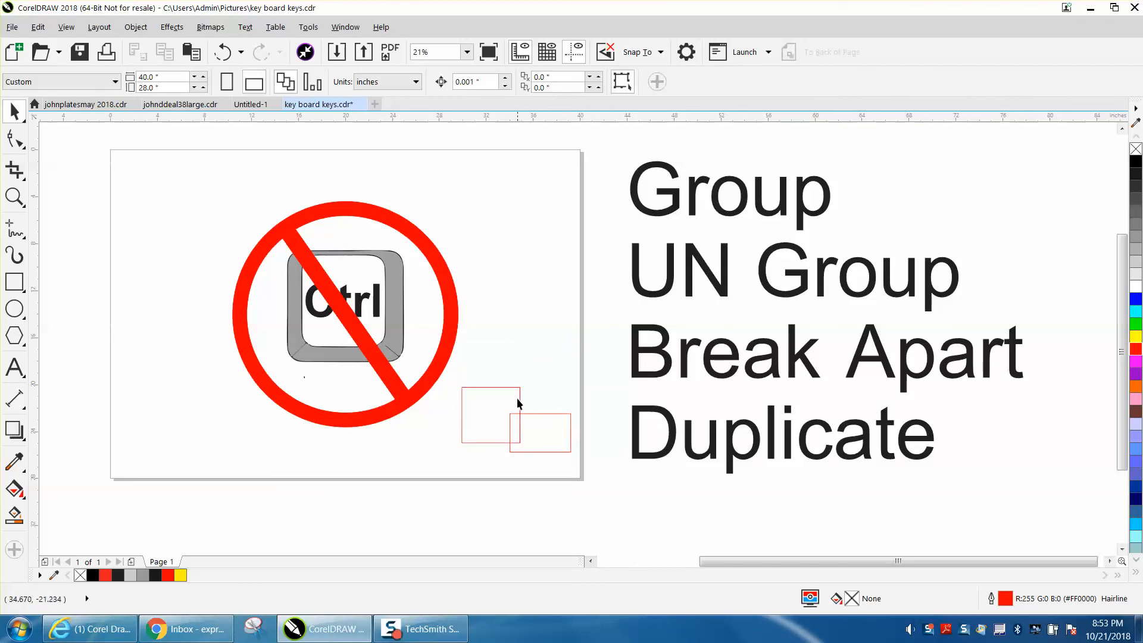
- Duplicate the overlapping red rectangles with D, then select the word Group
{"action": "left_click", "coordinate": [492, 407]}
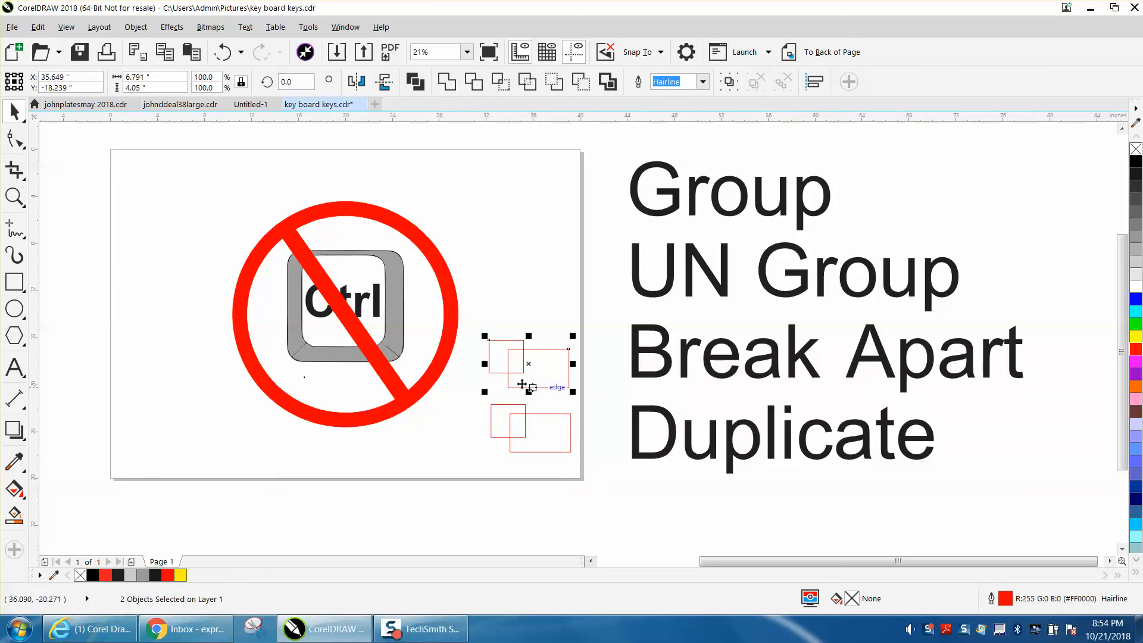
{"action": "left_click", "coordinate": [727, 193]}
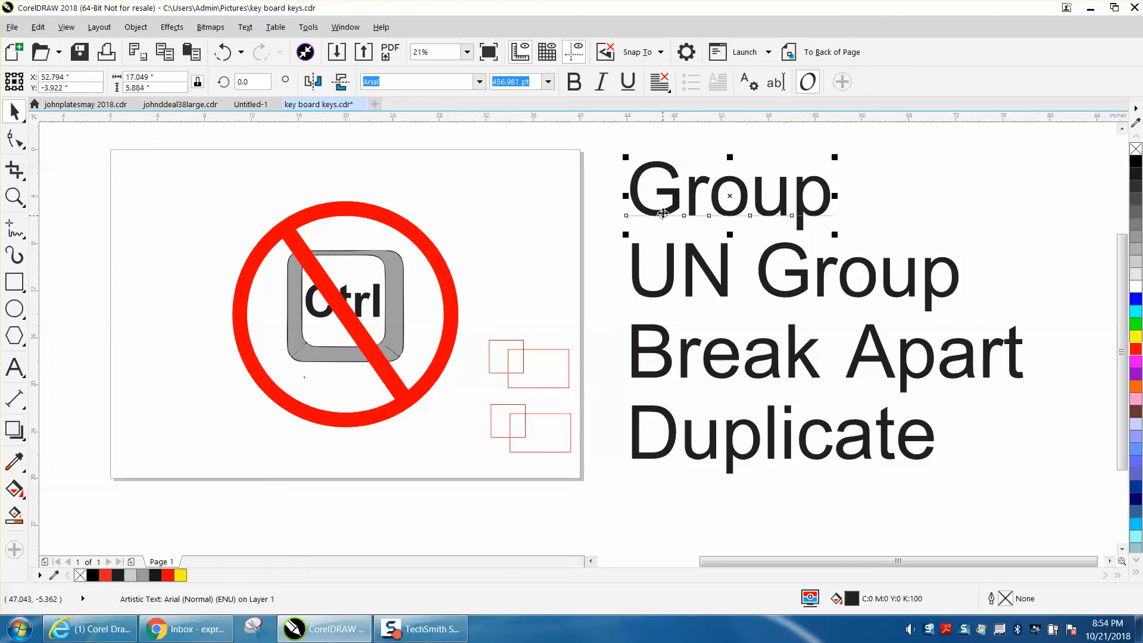
{"action": "mouse_move", "coordinate": [736, 376]}
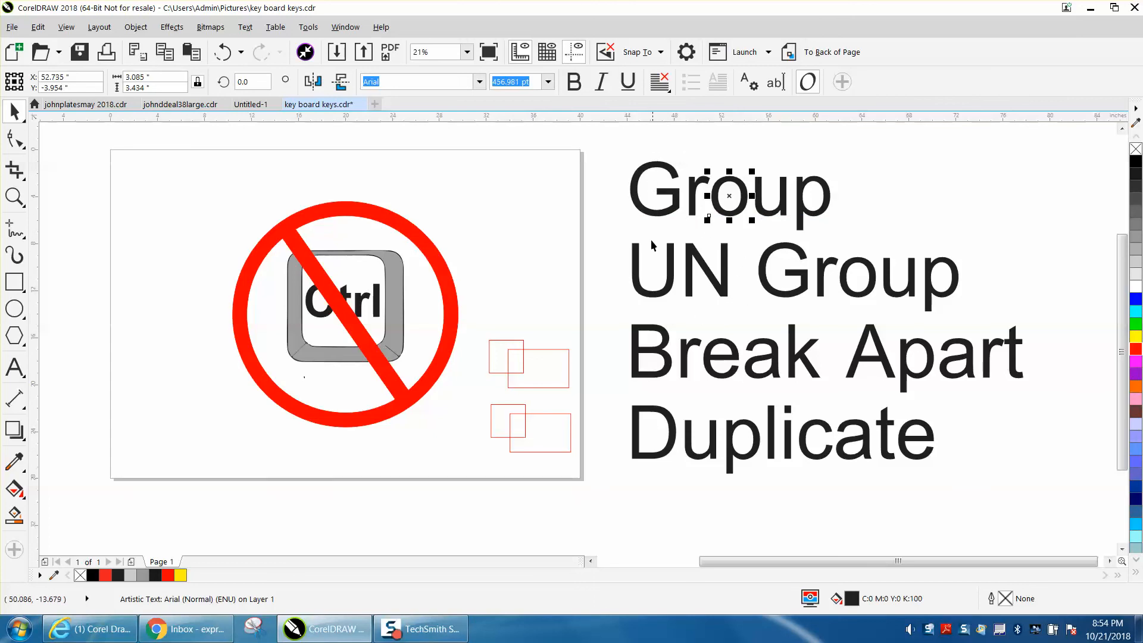
{"action": "mouse_move", "coordinate": [518, 354]}
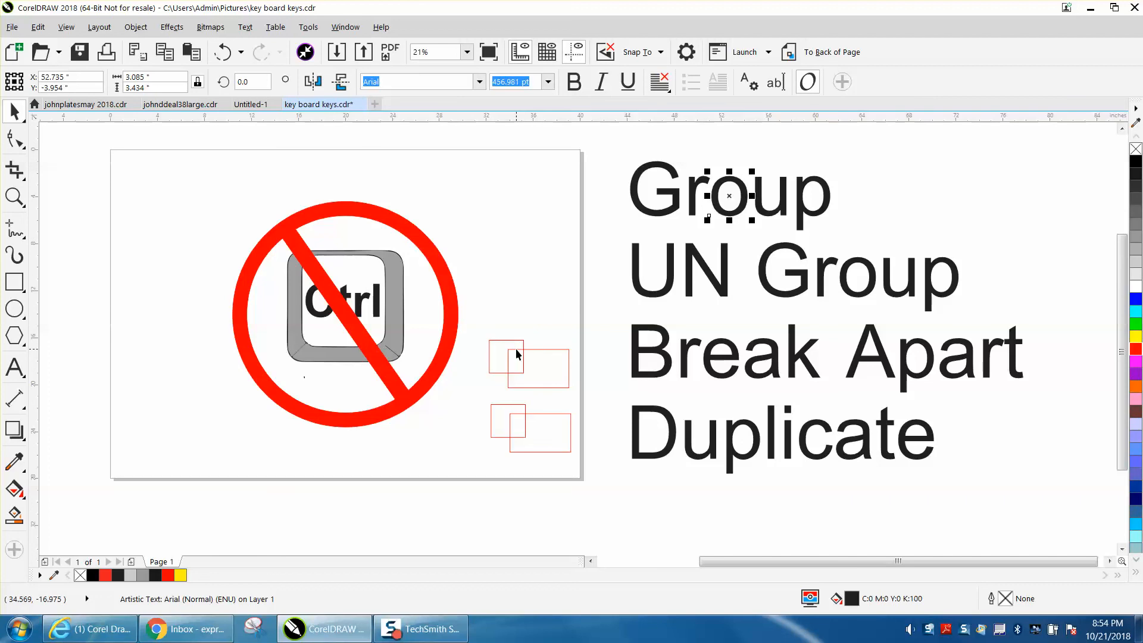
{"action": "mouse_move", "coordinate": [437, 342]}
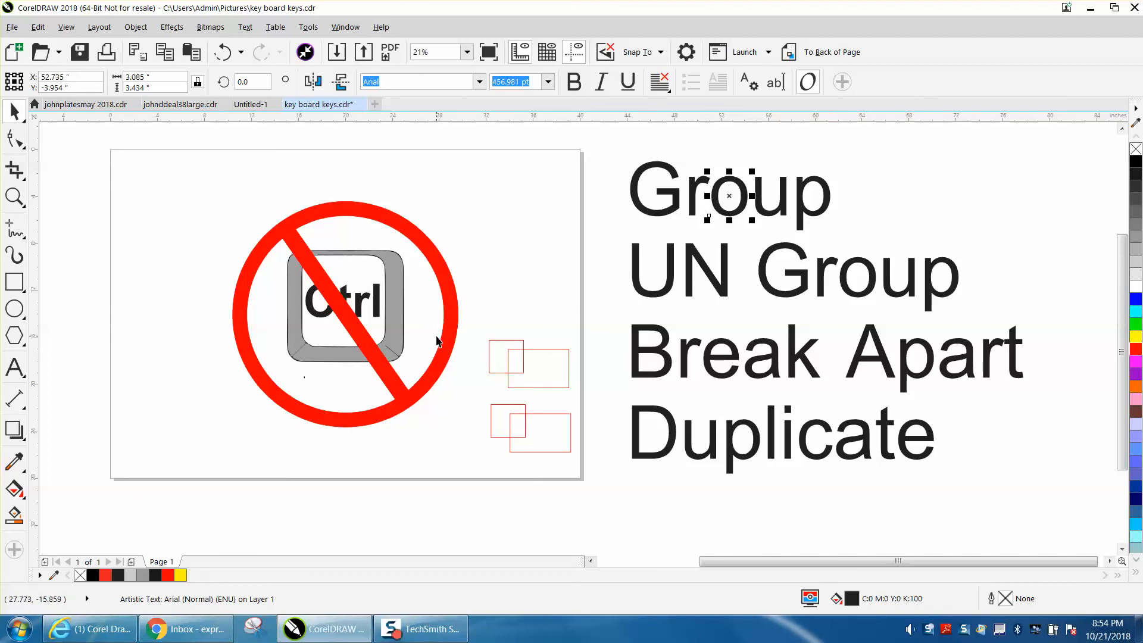
{"action": "mouse_move", "coordinate": [78, 244]}
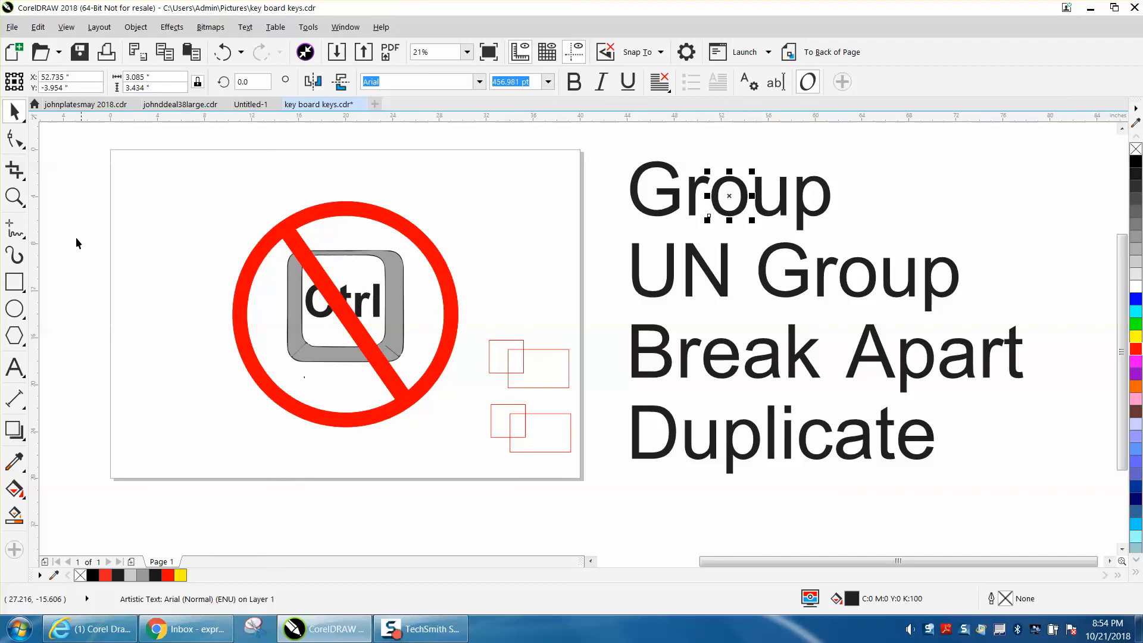
- Break the word Group apart into letters with K and zoom in on the drawing
{"action": "left_click", "coordinate": [14, 196]}
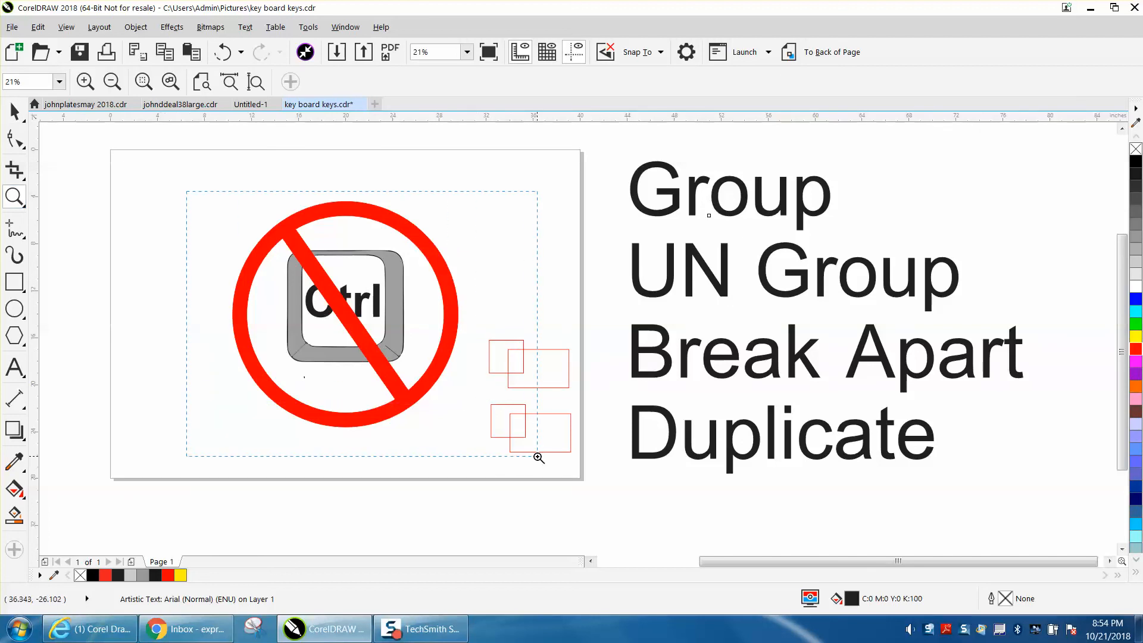